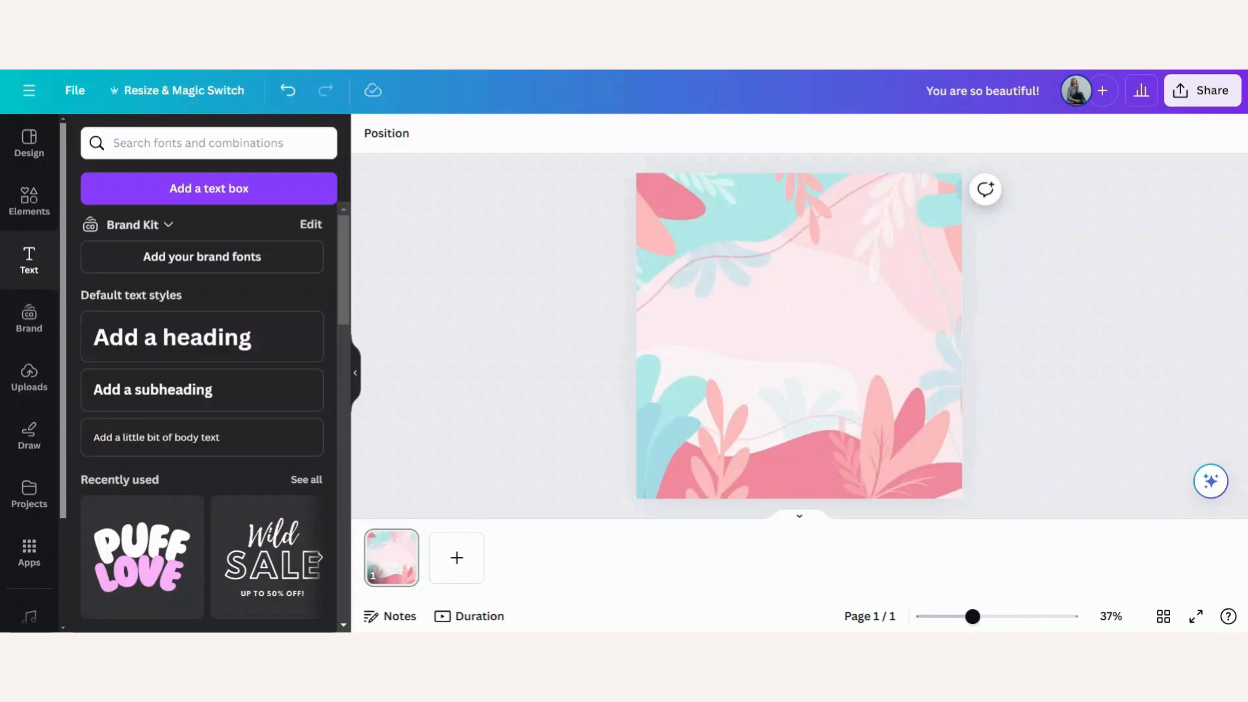
pyautogui.moveTo(825, 359)
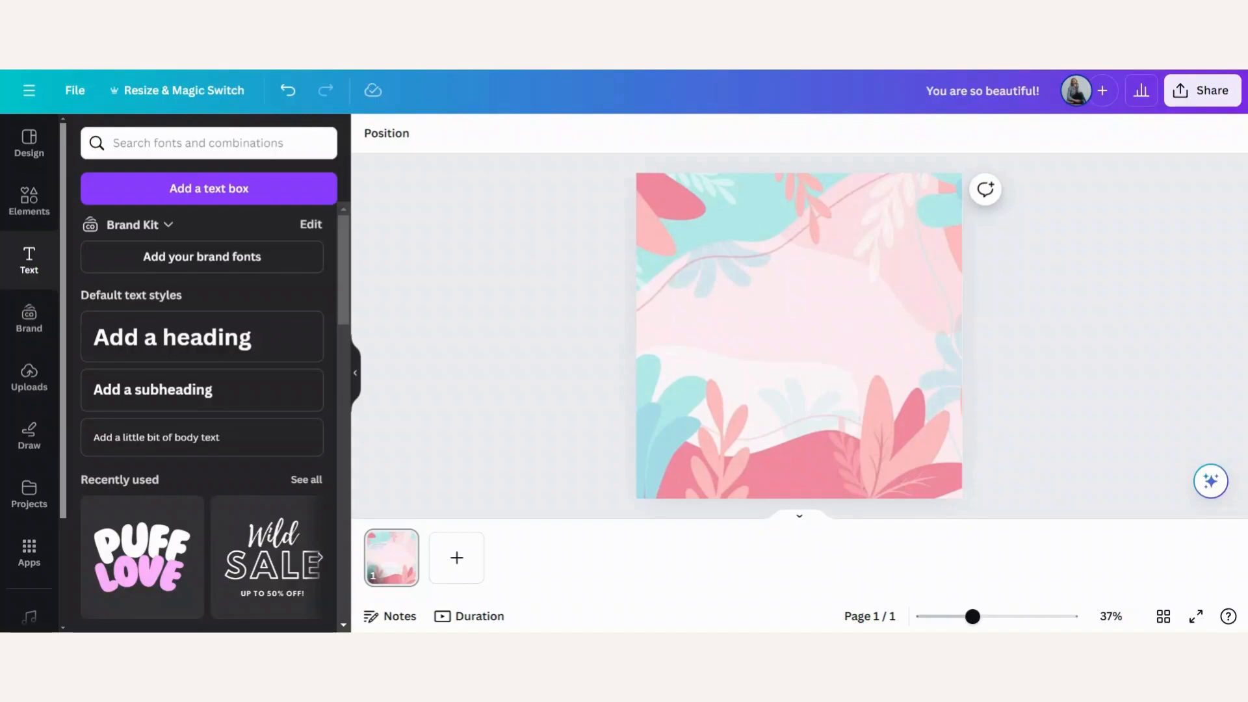
# Add a heading to the pink floral page reading 'You are so beautiful!'.
pyautogui.click(172, 337)
pyautogui.write('You are so beautiful!')
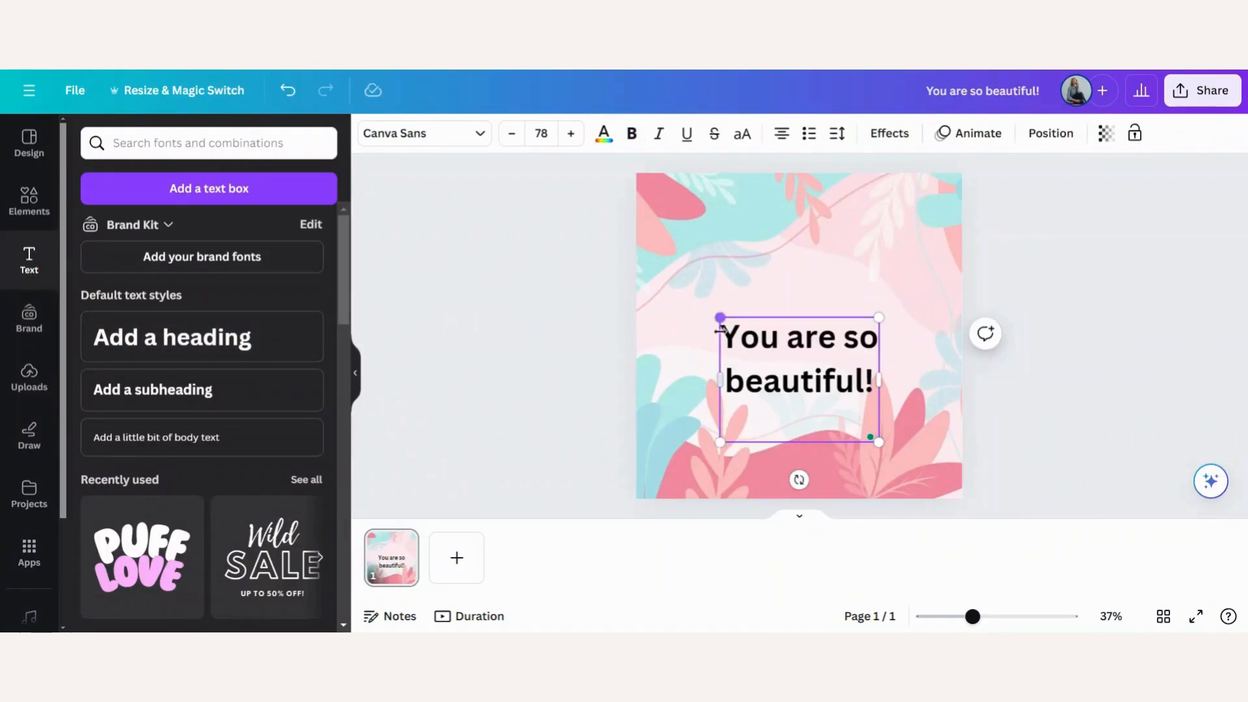
# Apply the Lovelo font to the whole heading and browse for a pink text colour.
pyautogui.tripleClick(798, 358)
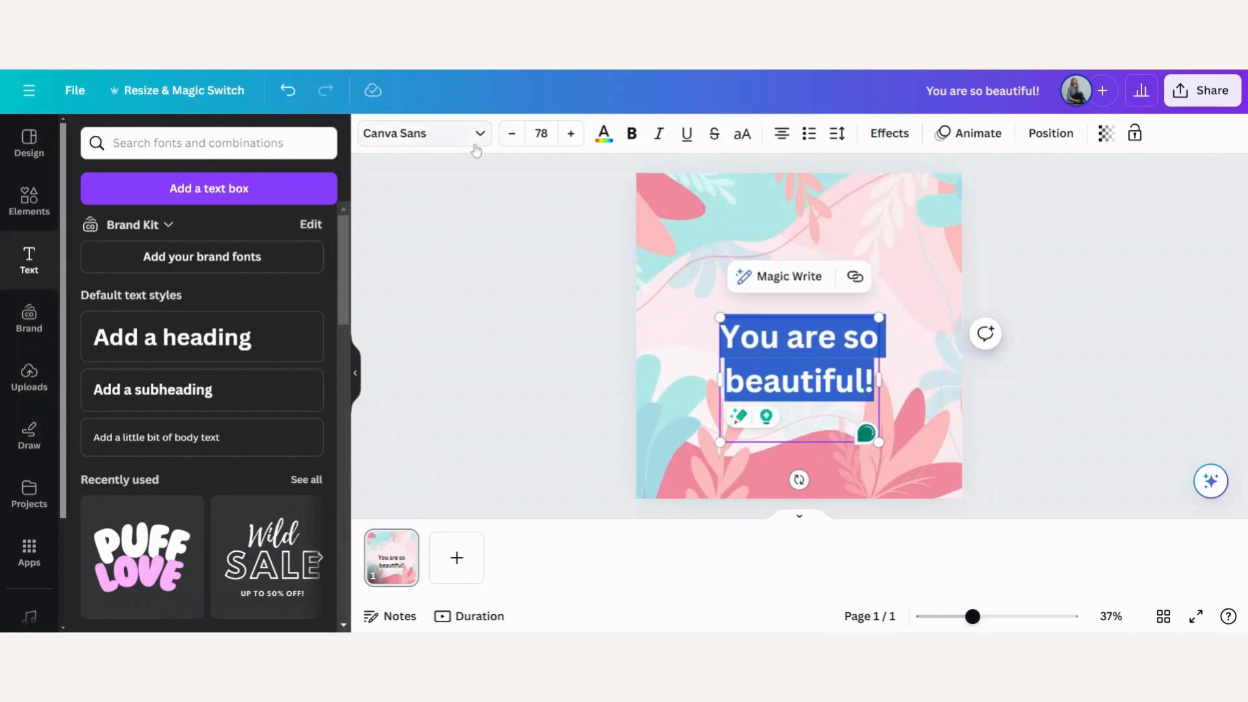
pyautogui.click(121, 260)
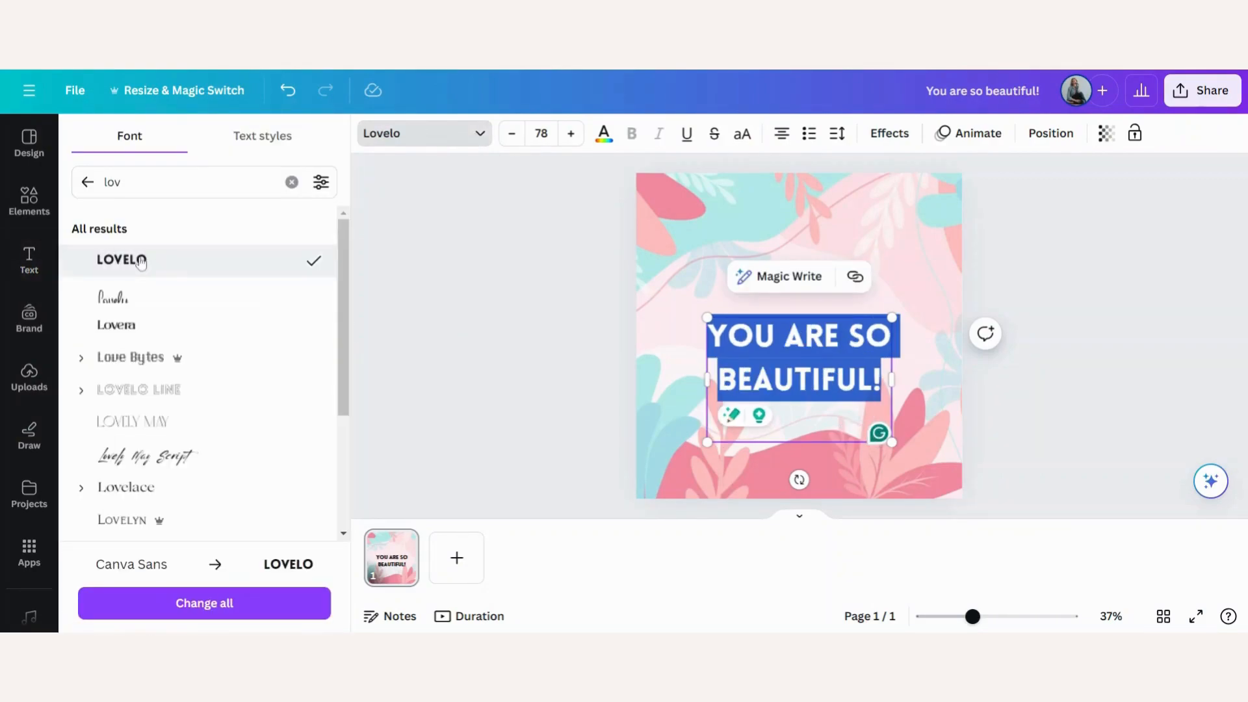
pyautogui.click(603, 133)
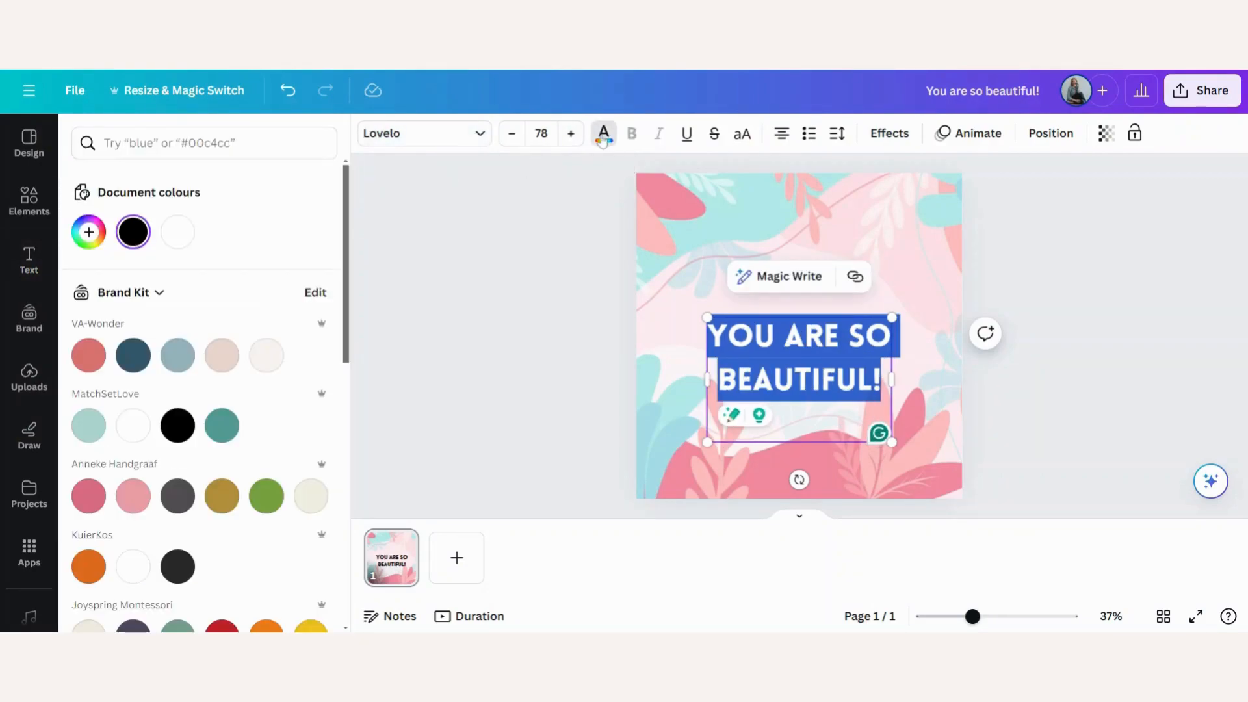
pyautogui.scroll(-3)
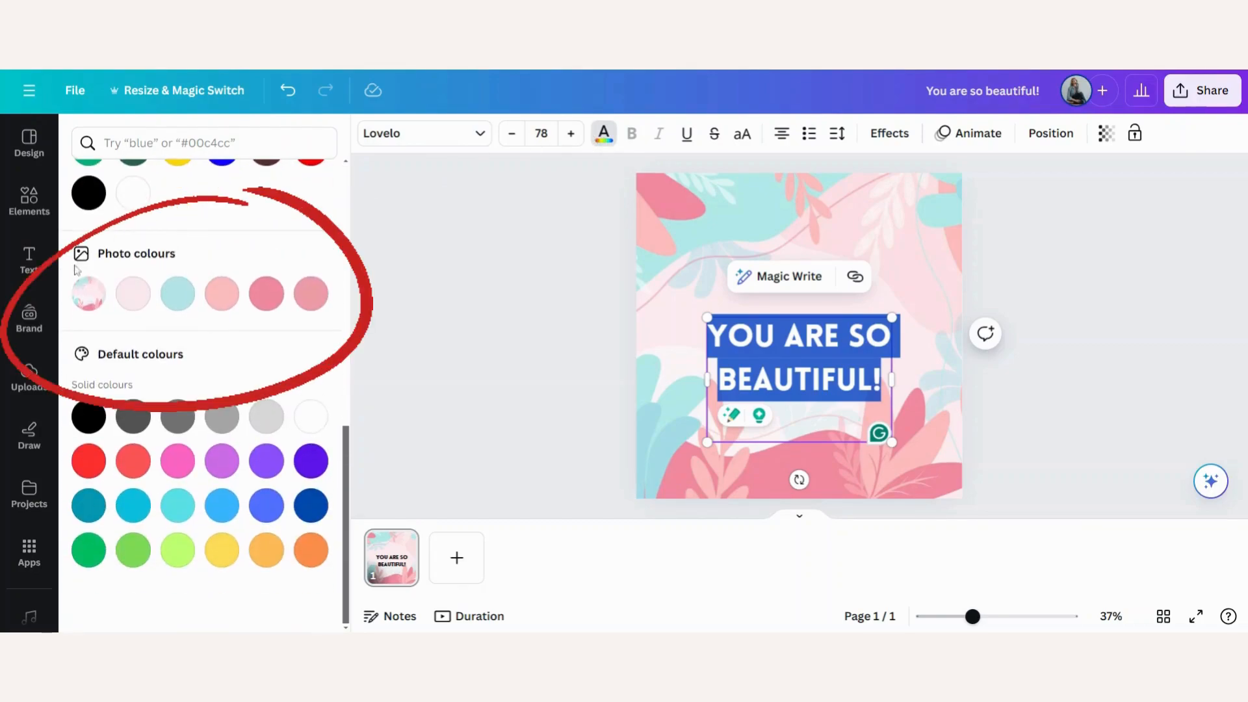
pyautogui.moveTo(120, 266)
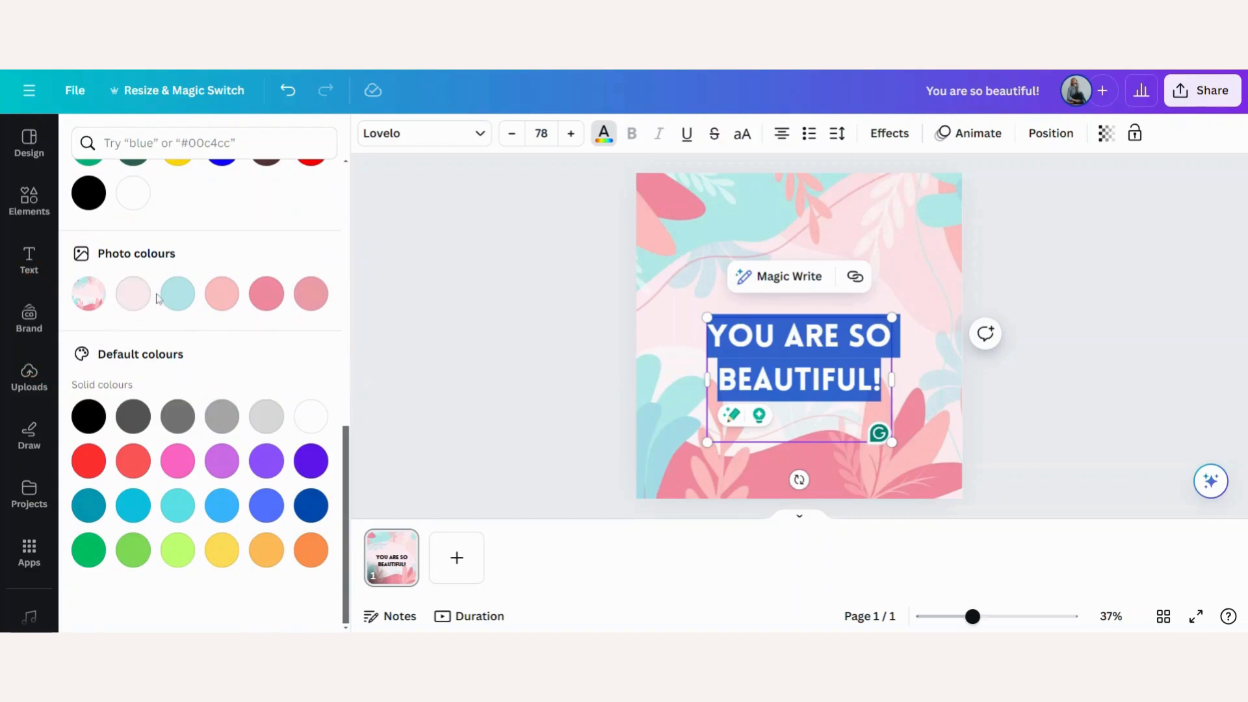
pyautogui.moveTo(265, 294)
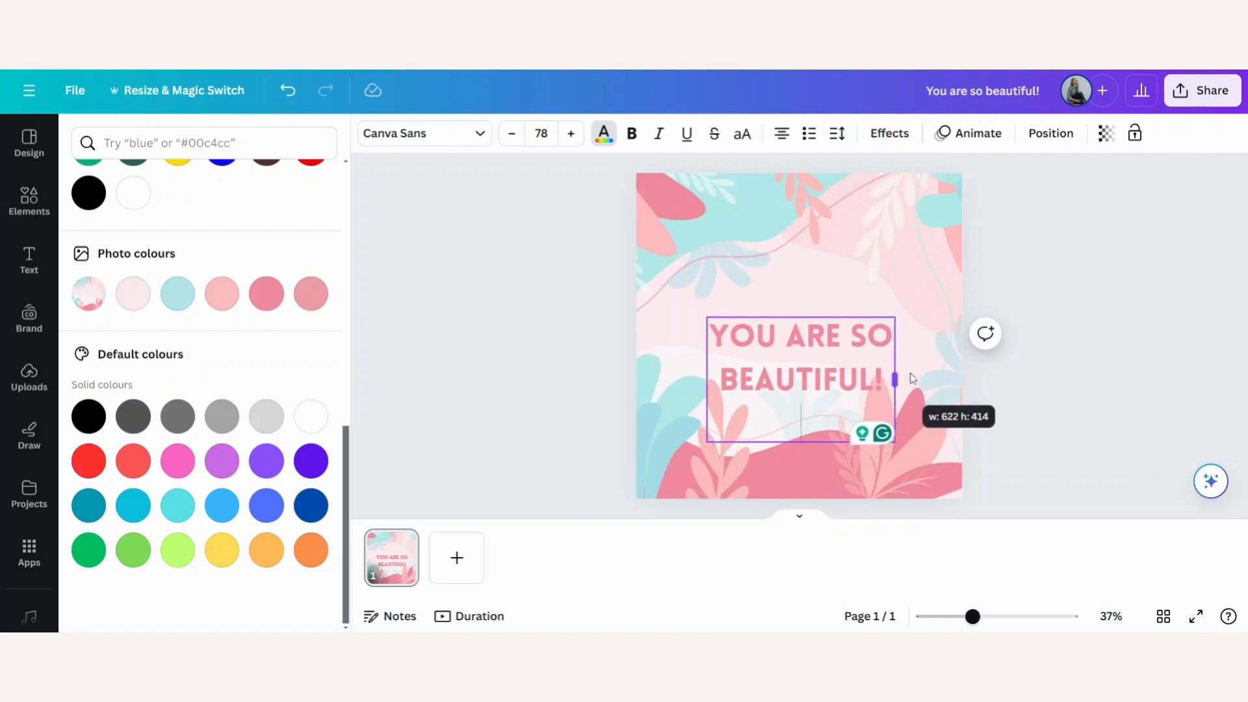
# Give the heading text box the Background text effect.
pyautogui.click(29, 261)
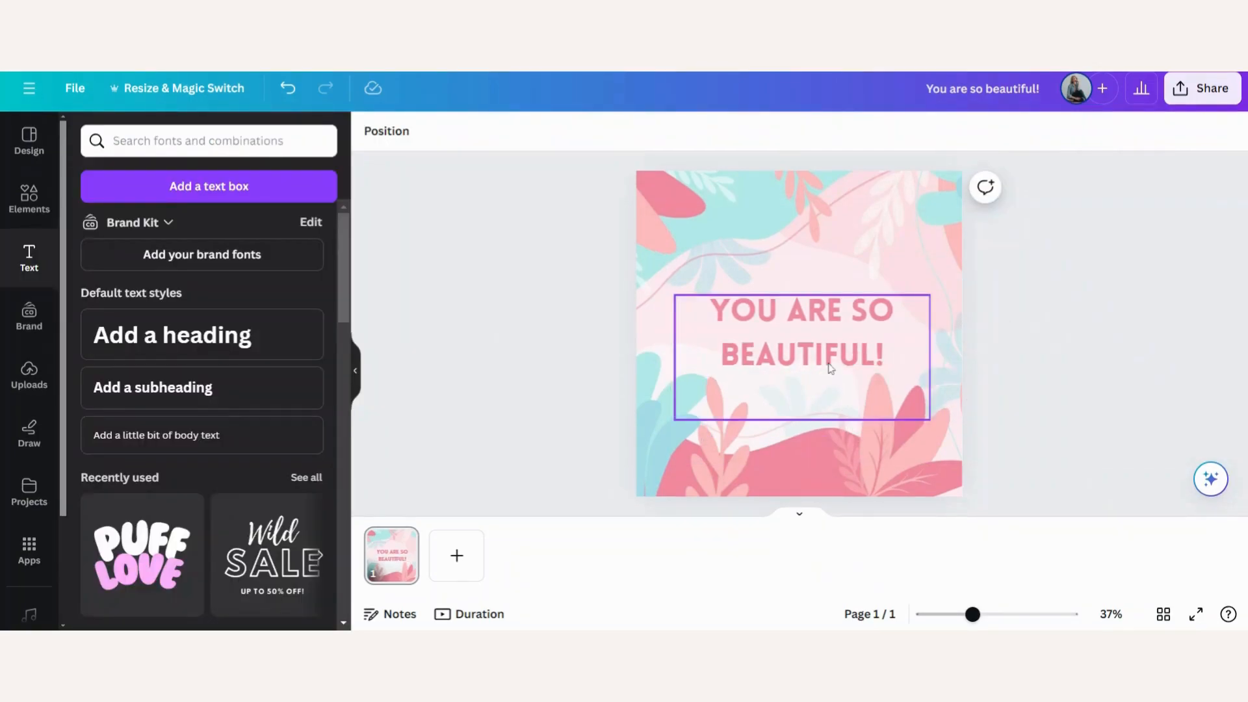
pyautogui.click(801, 357)
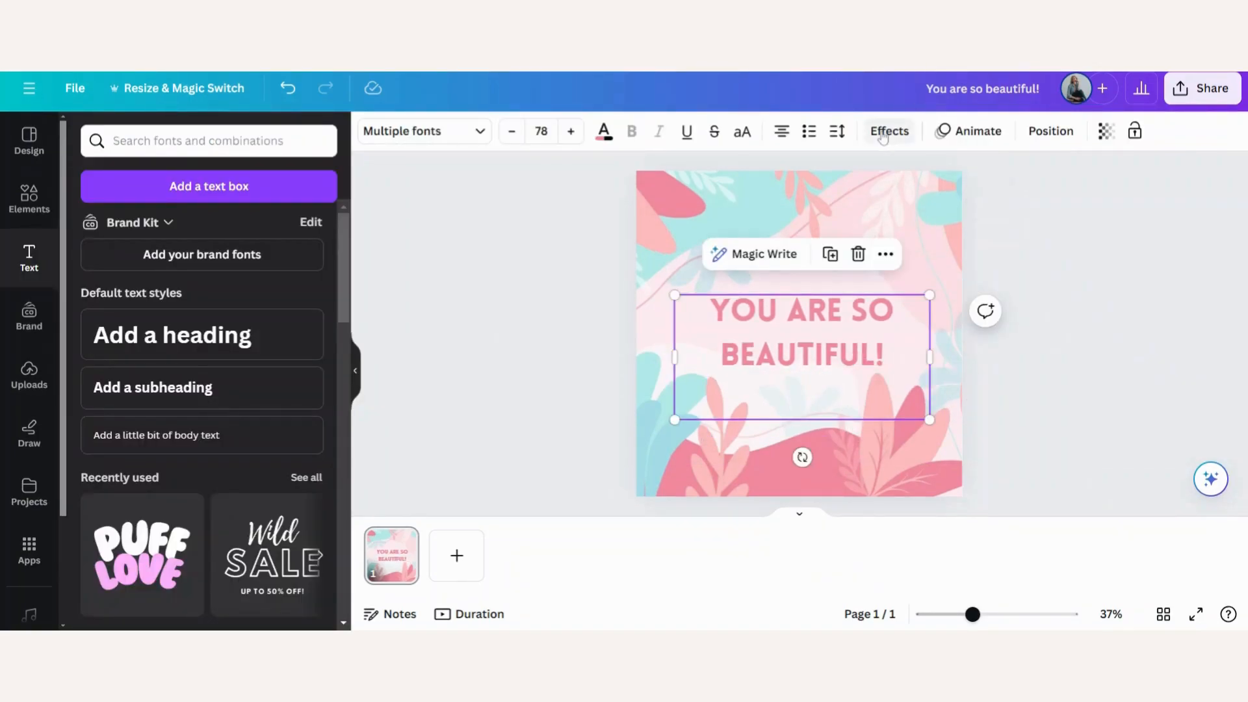
pyautogui.click(889, 131)
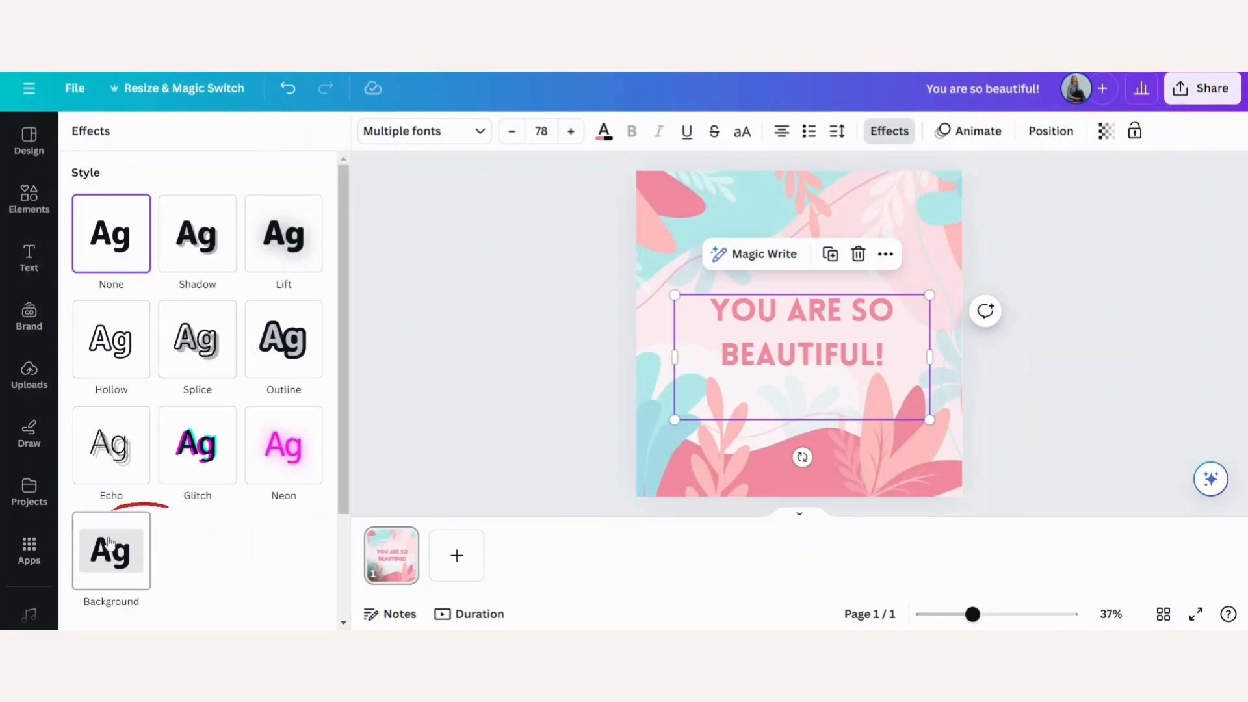
pyautogui.click(111, 551)
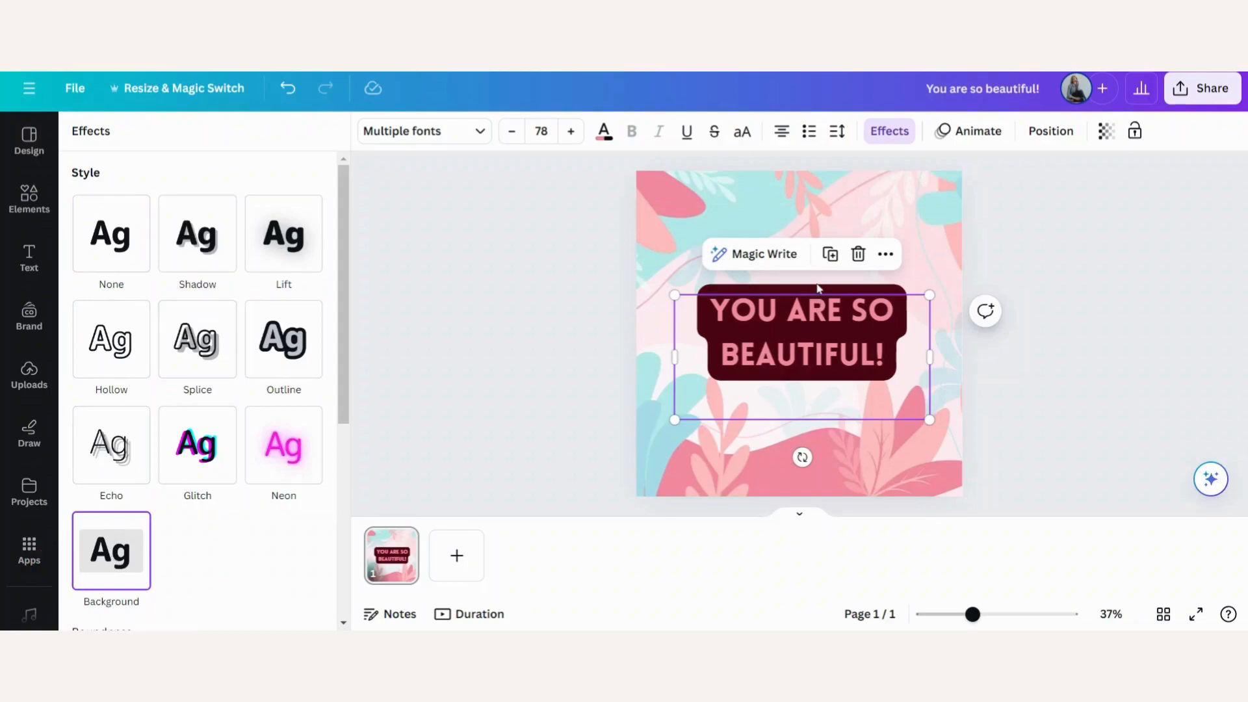
pyautogui.moveTo(911, 322)
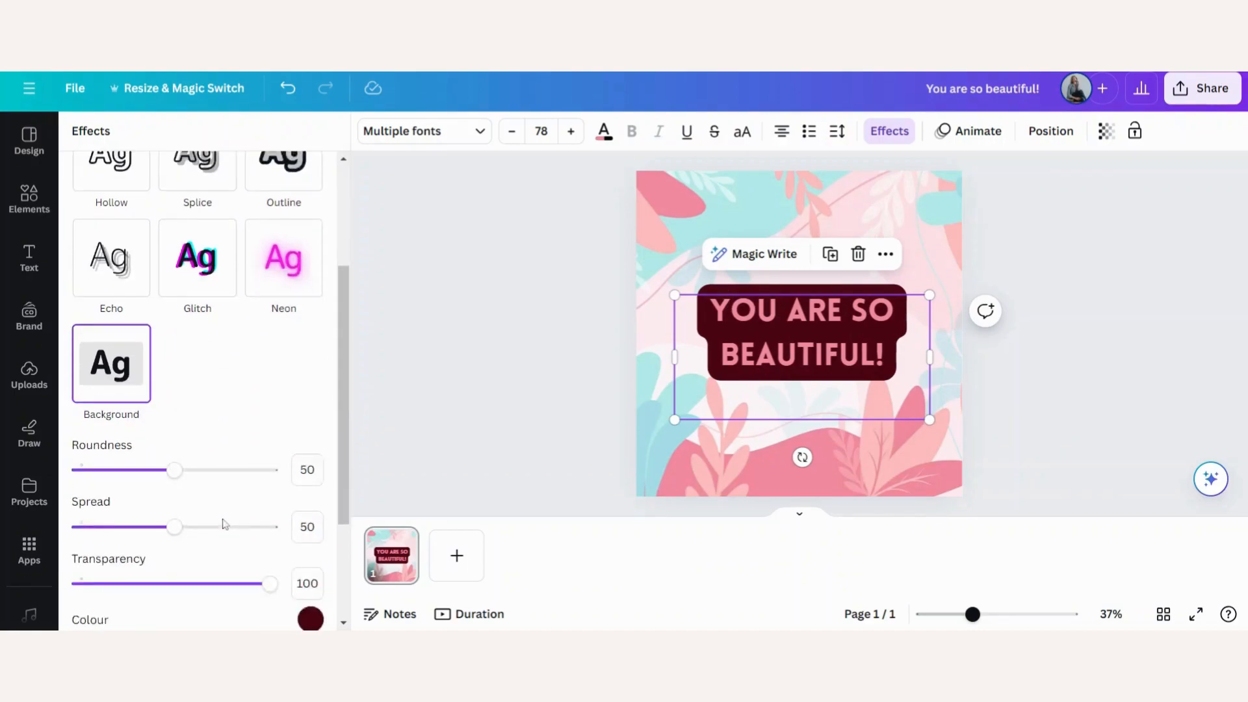
# Set the background effect to roundness 51, spread 64 and transparency 51.
pyautogui.scroll(-3)
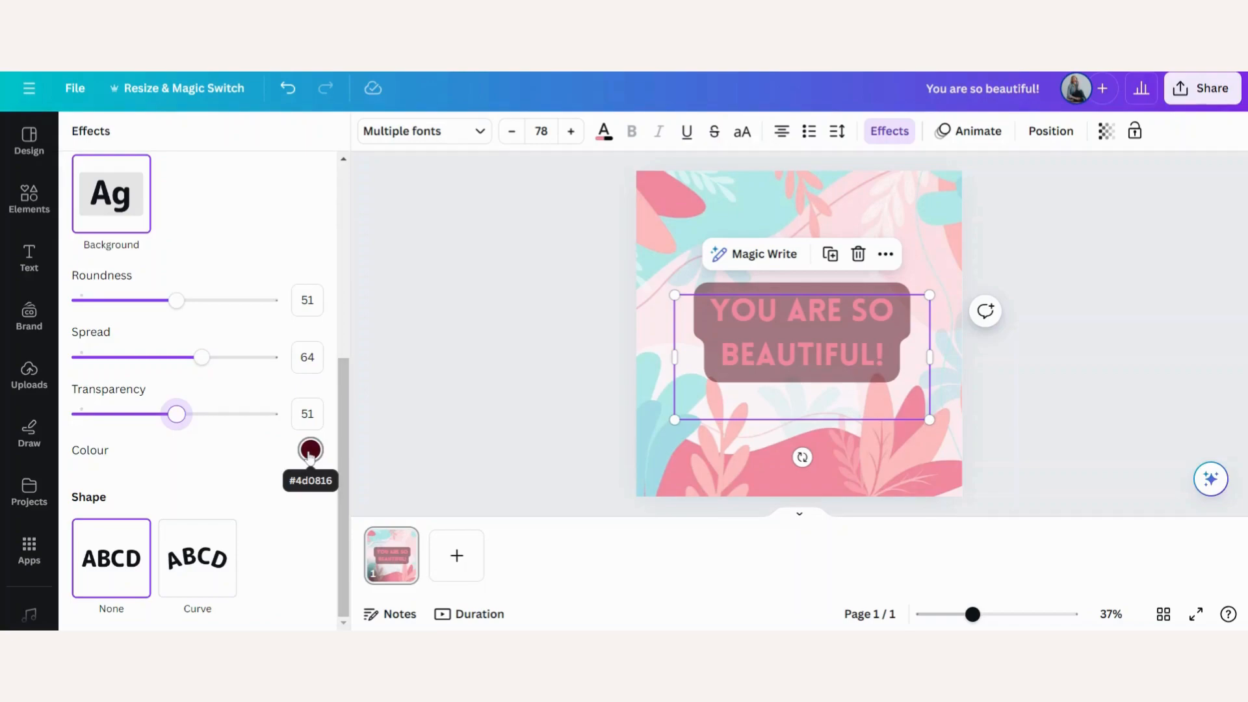
# Change the heading's background block colour to the pink document colour at transparency 37.
pyautogui.click(311, 449)
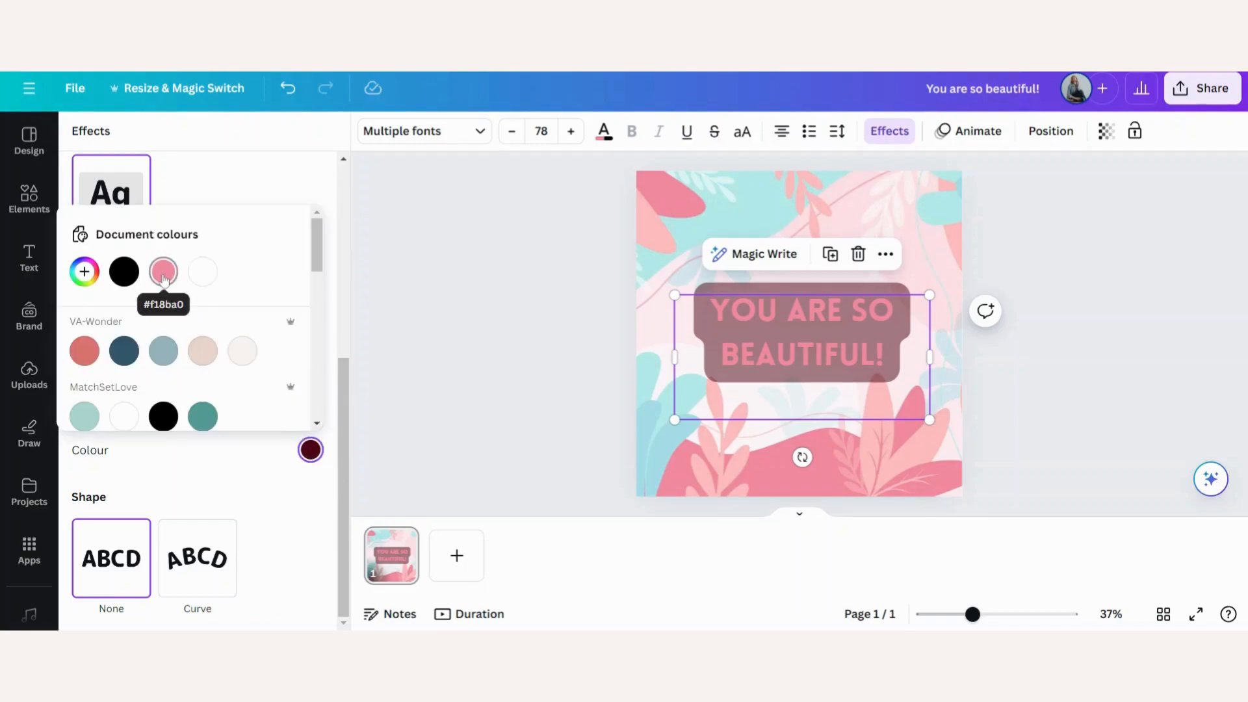
pyautogui.click(163, 272)
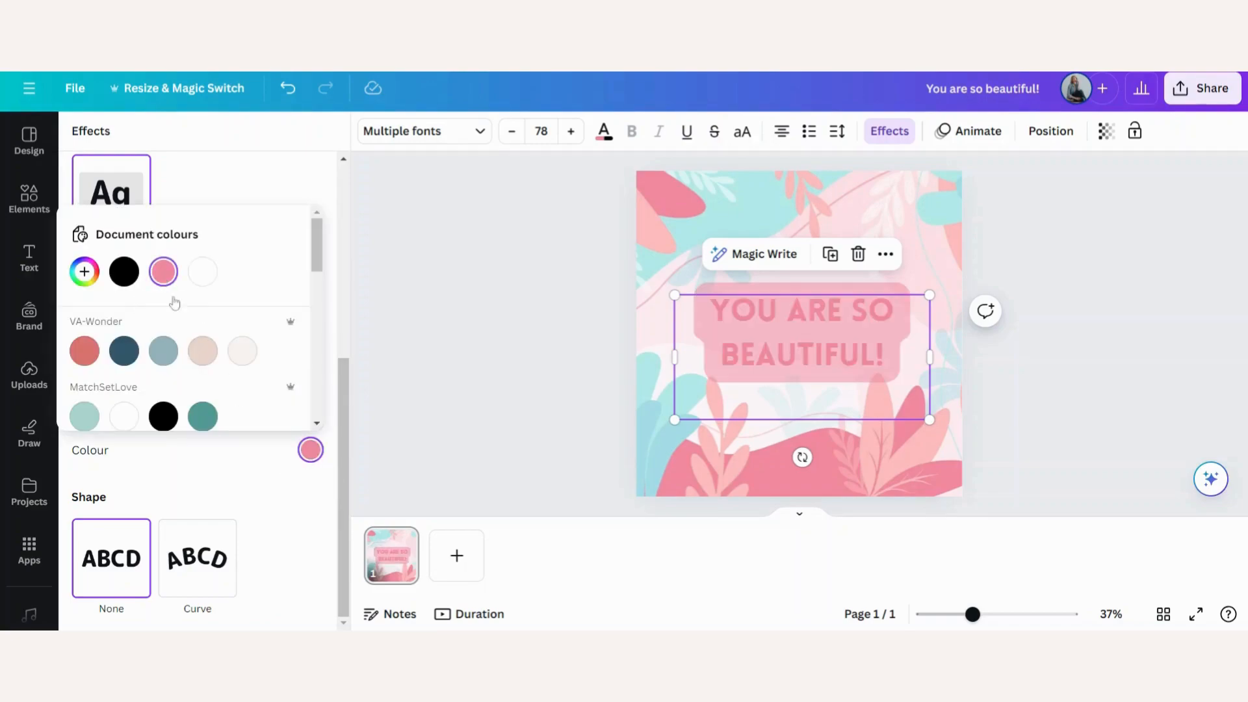
pyautogui.click(242, 351)
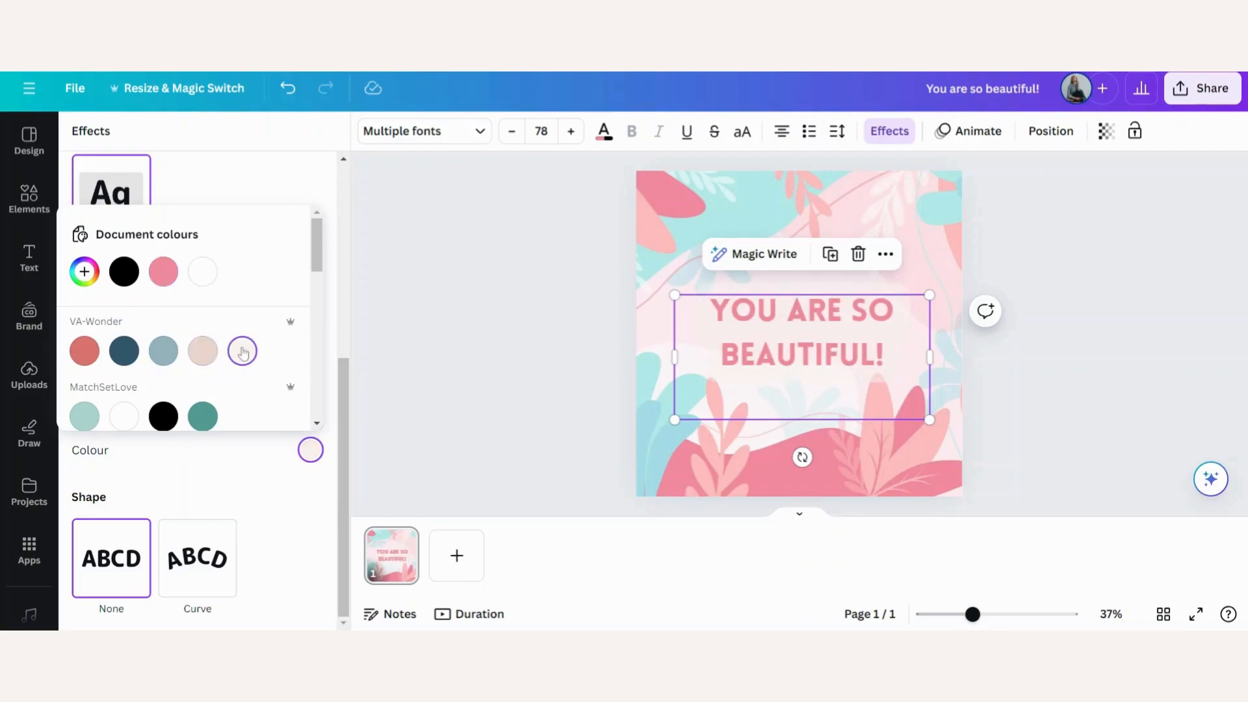
pyautogui.click(163, 272)
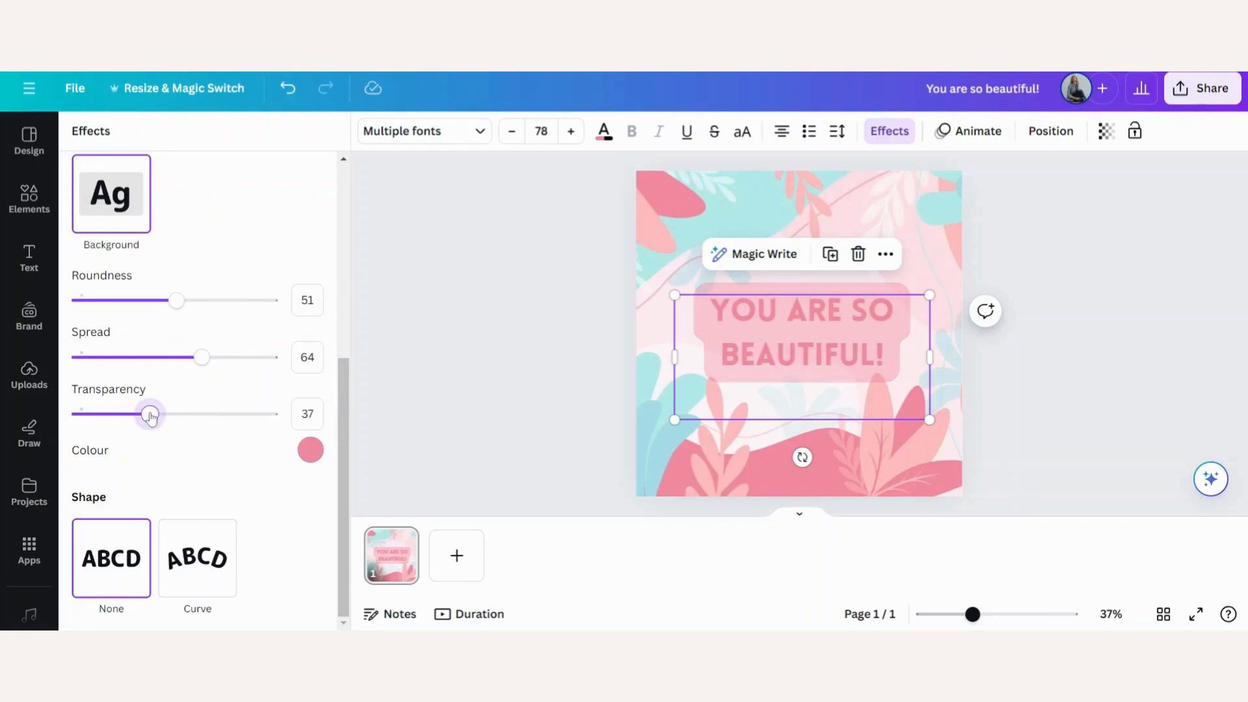
pyautogui.click(28, 258)
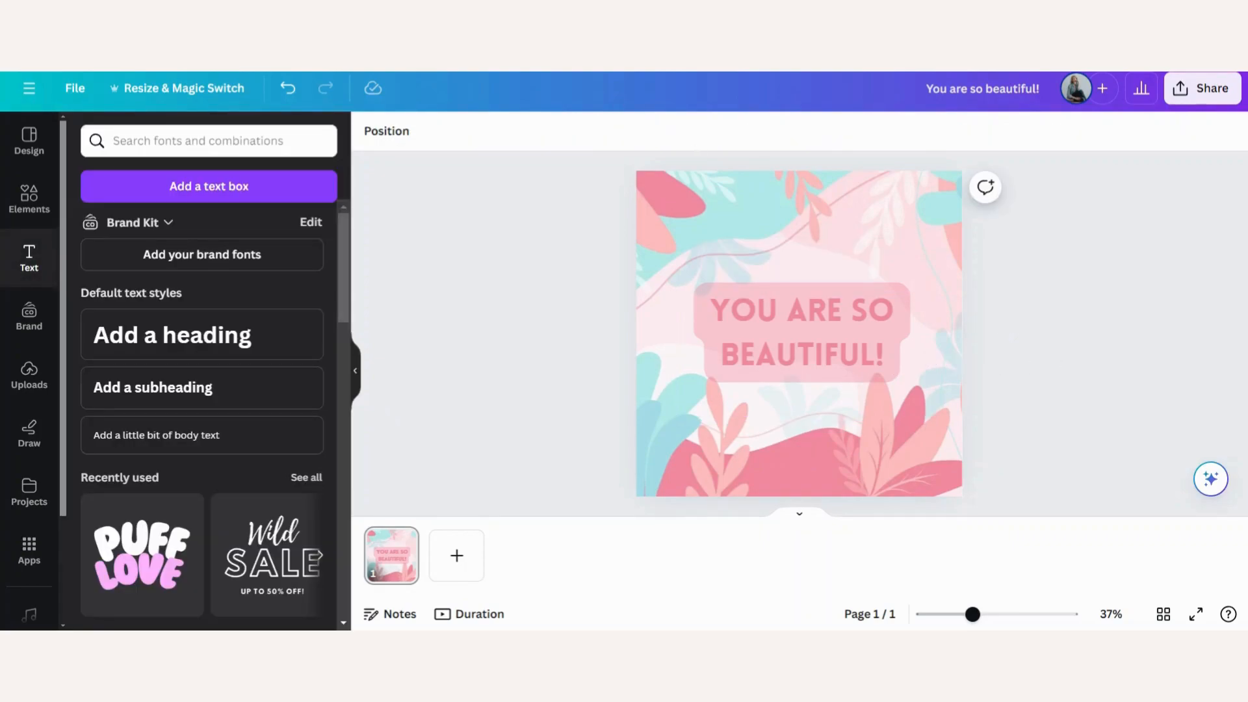
# Add page 2 with a black-and-white line-drawn floral pattern background.
pyautogui.click(30, 198)
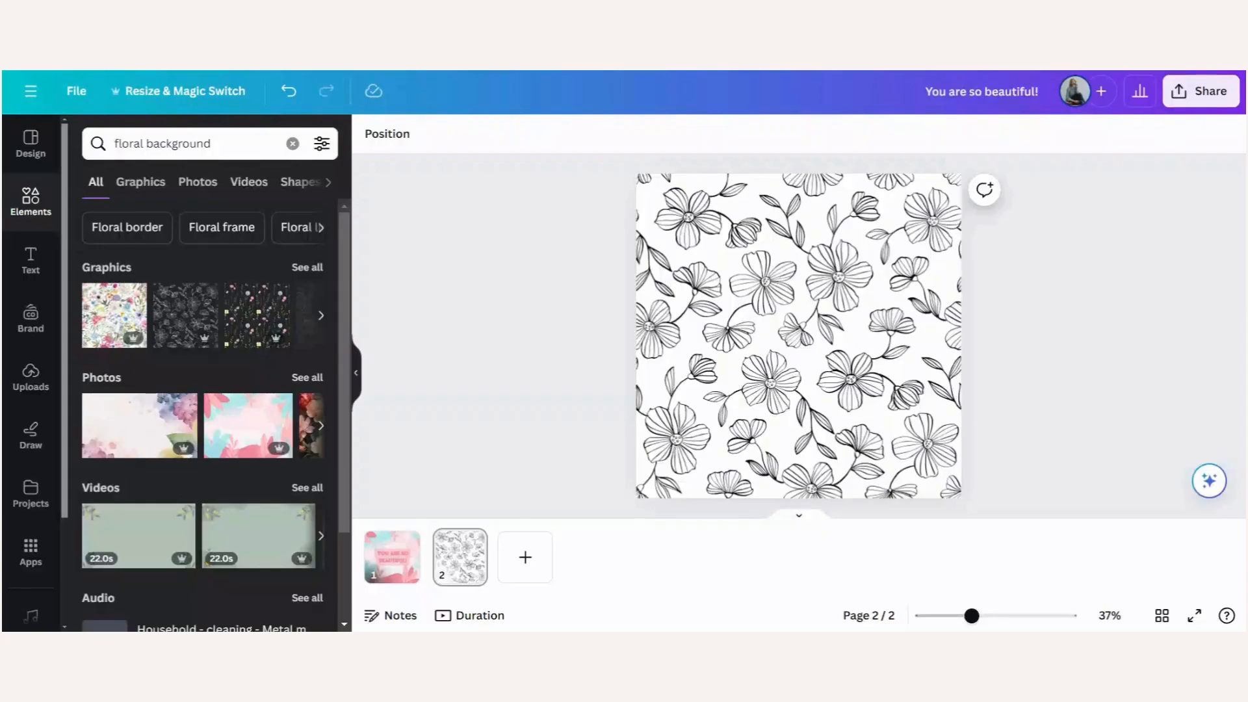
pyautogui.click(797, 335)
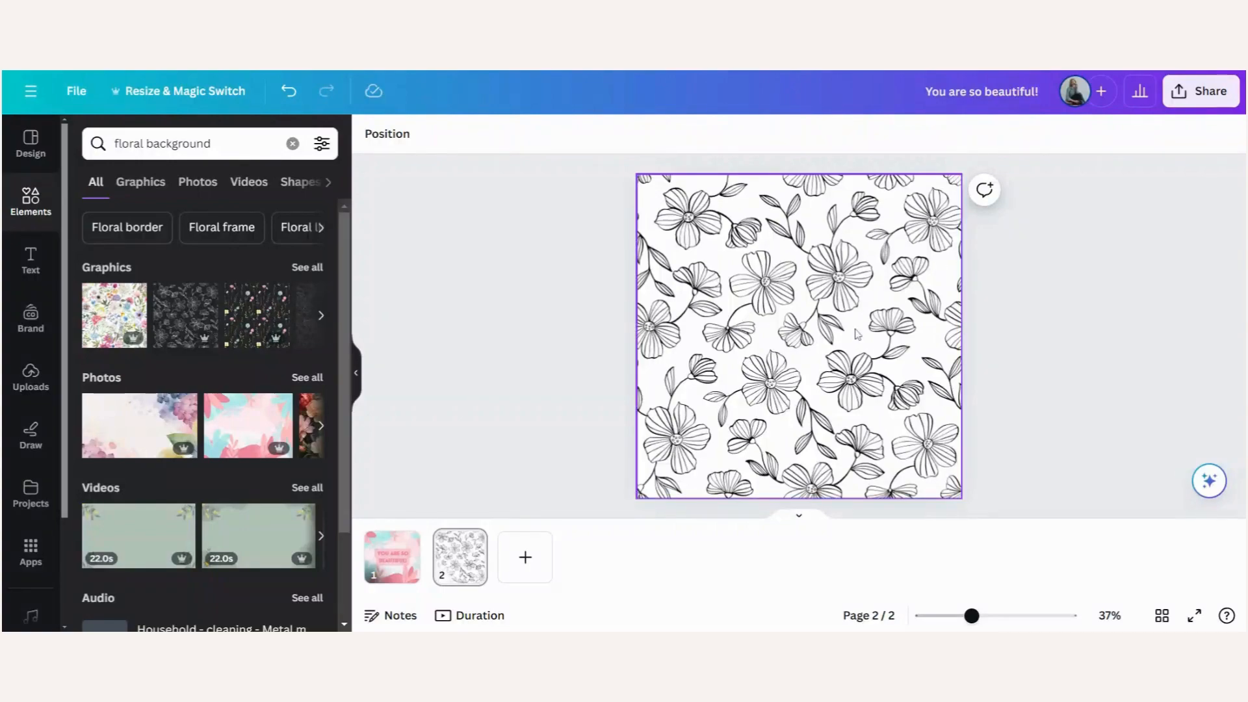
pyautogui.click(30, 260)
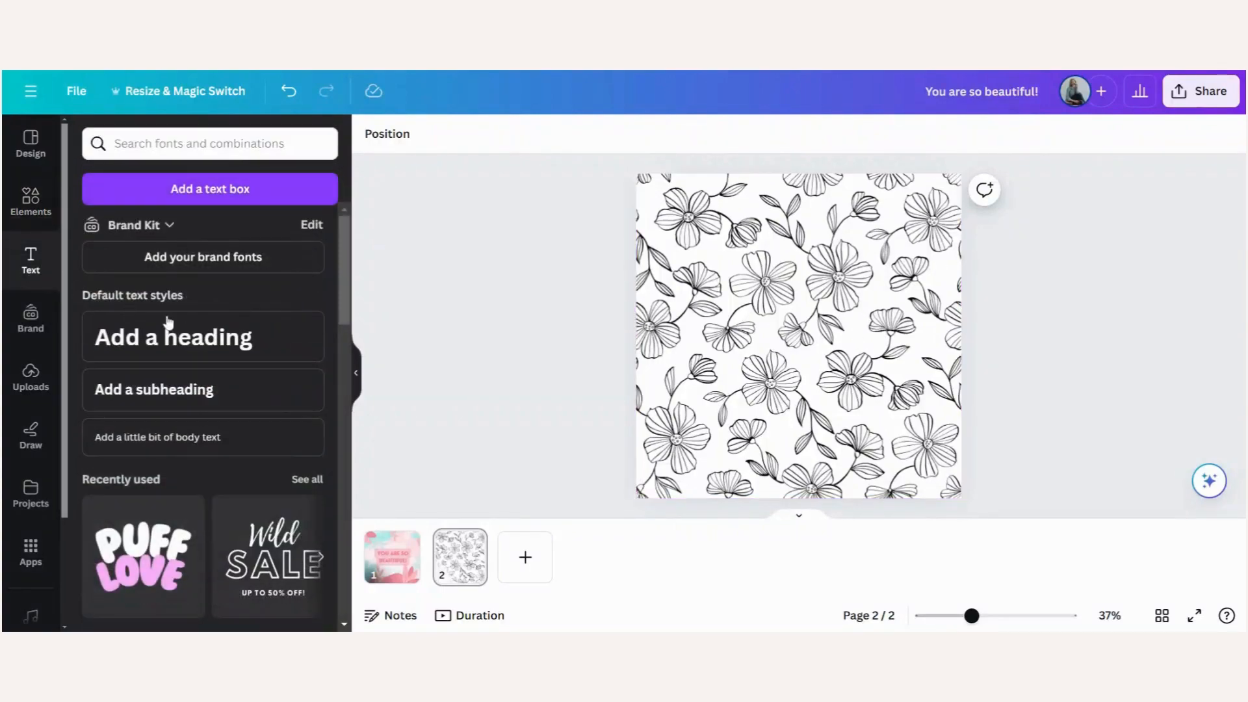
# Add the heading 'You are amazing!' to page 2 in Lovelo at size 120.
pyautogui.click(171, 336)
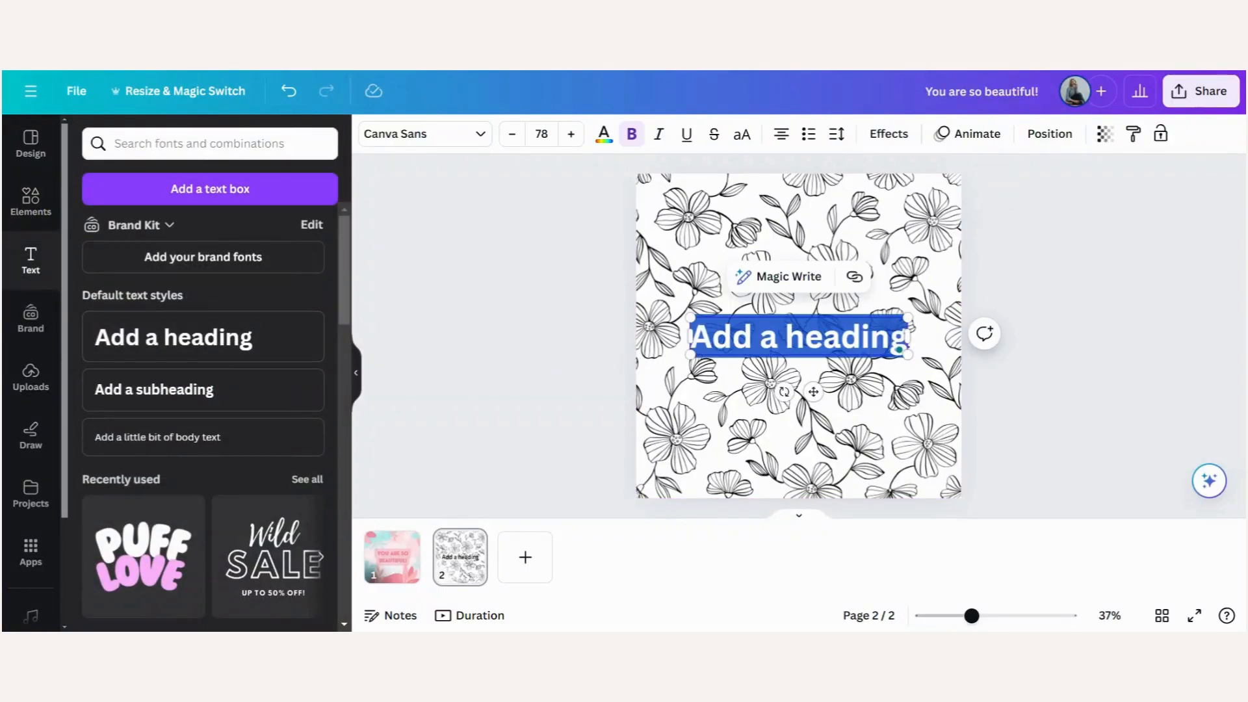
pyautogui.write('You are amazing!')
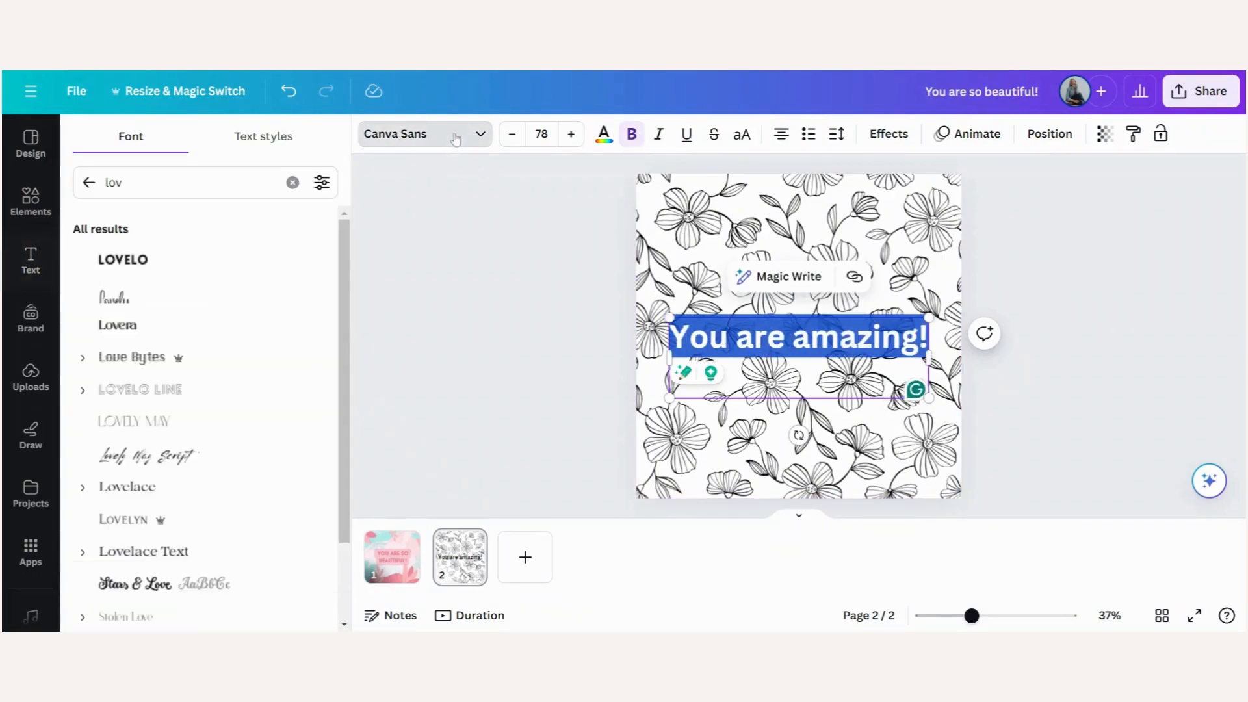
pyautogui.click(122, 259)
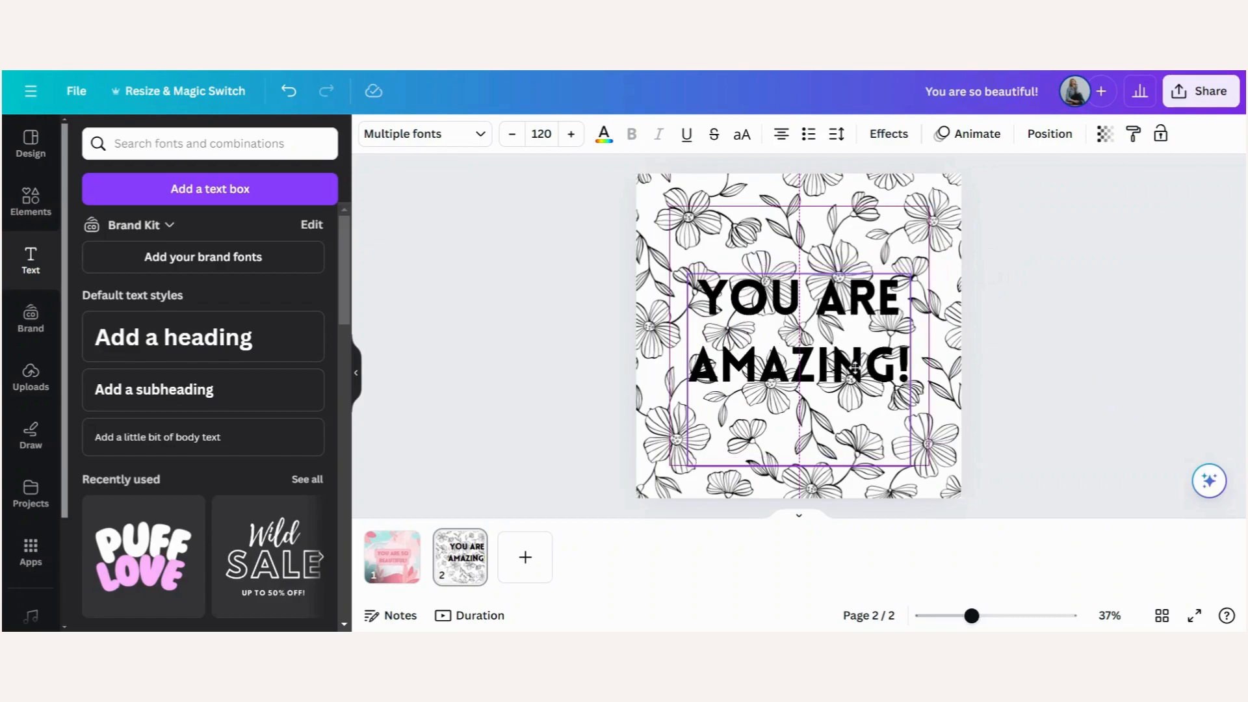
pyautogui.click(795, 330)
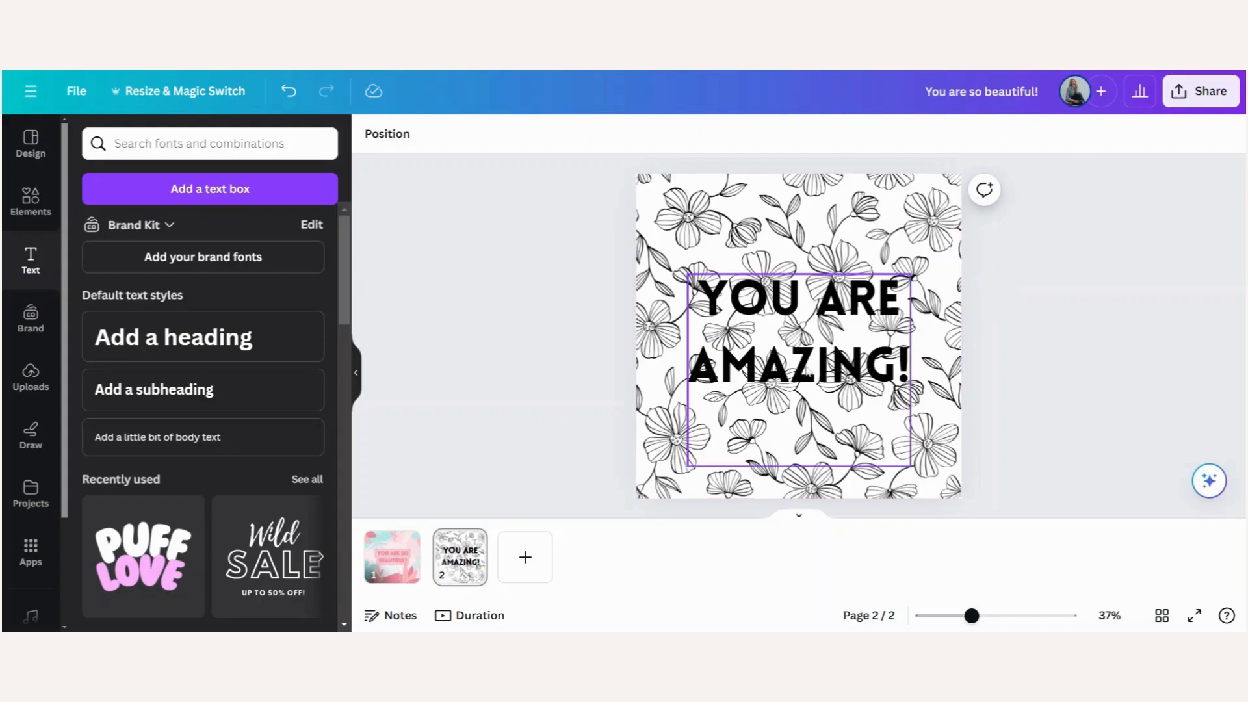
# Search Elements for 'shape' and place a parallelogram across the word AMAZING!
pyautogui.click(518, 334)
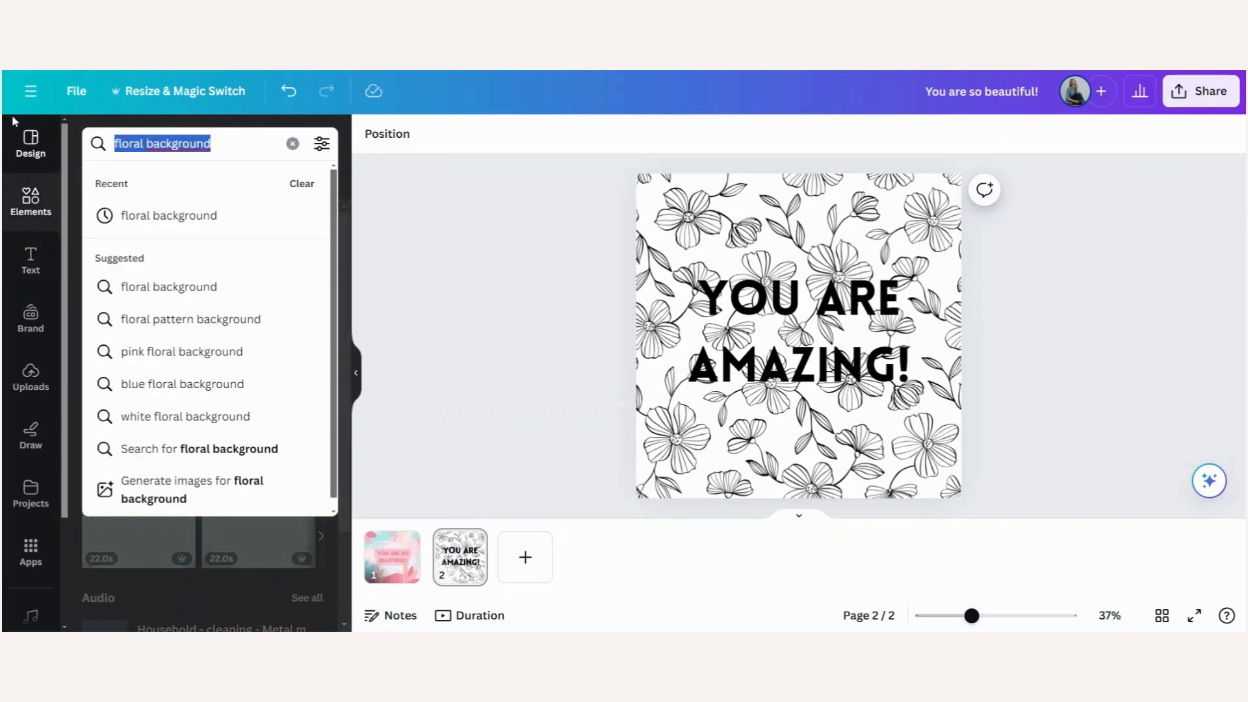
pyautogui.write('shape')
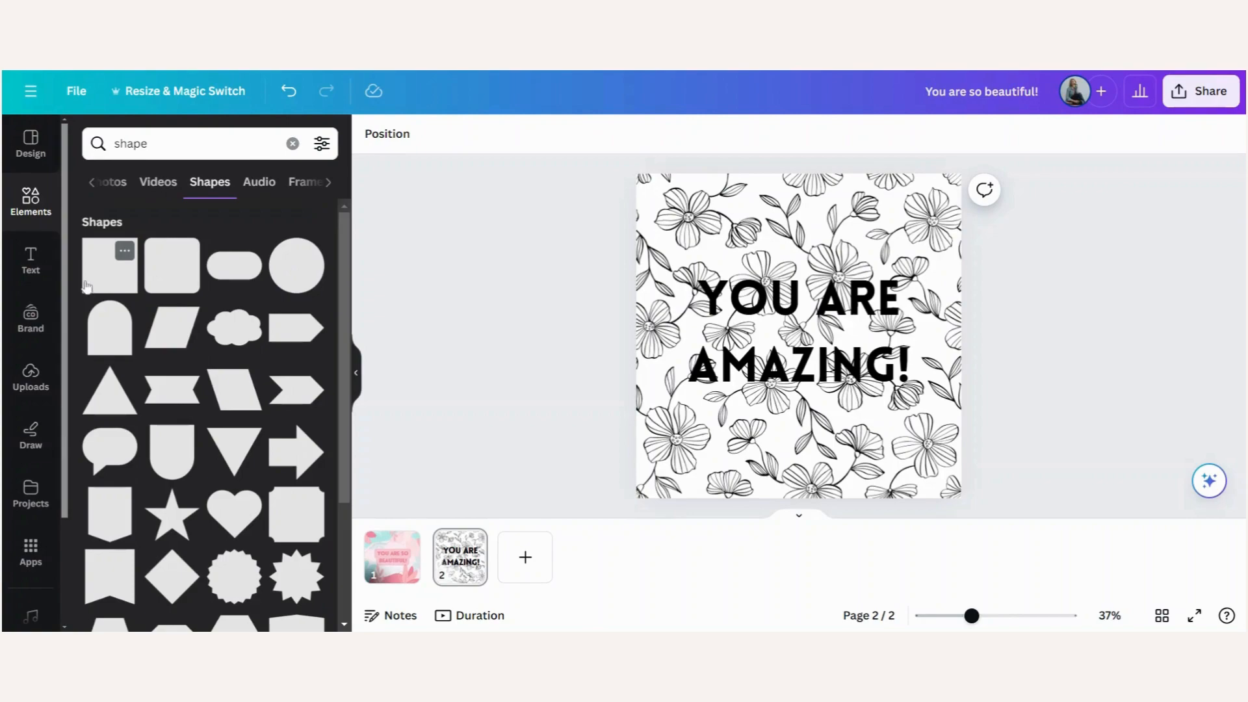
pyautogui.moveTo(171, 265)
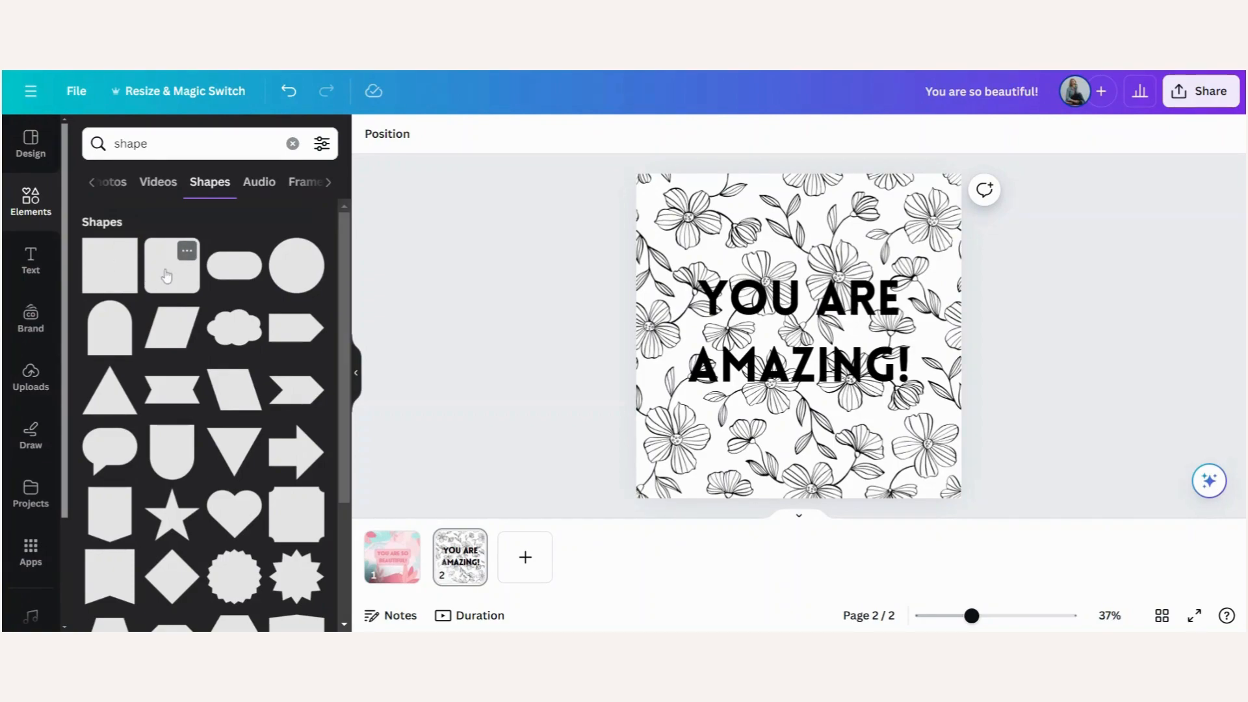
pyautogui.moveTo(212, 488)
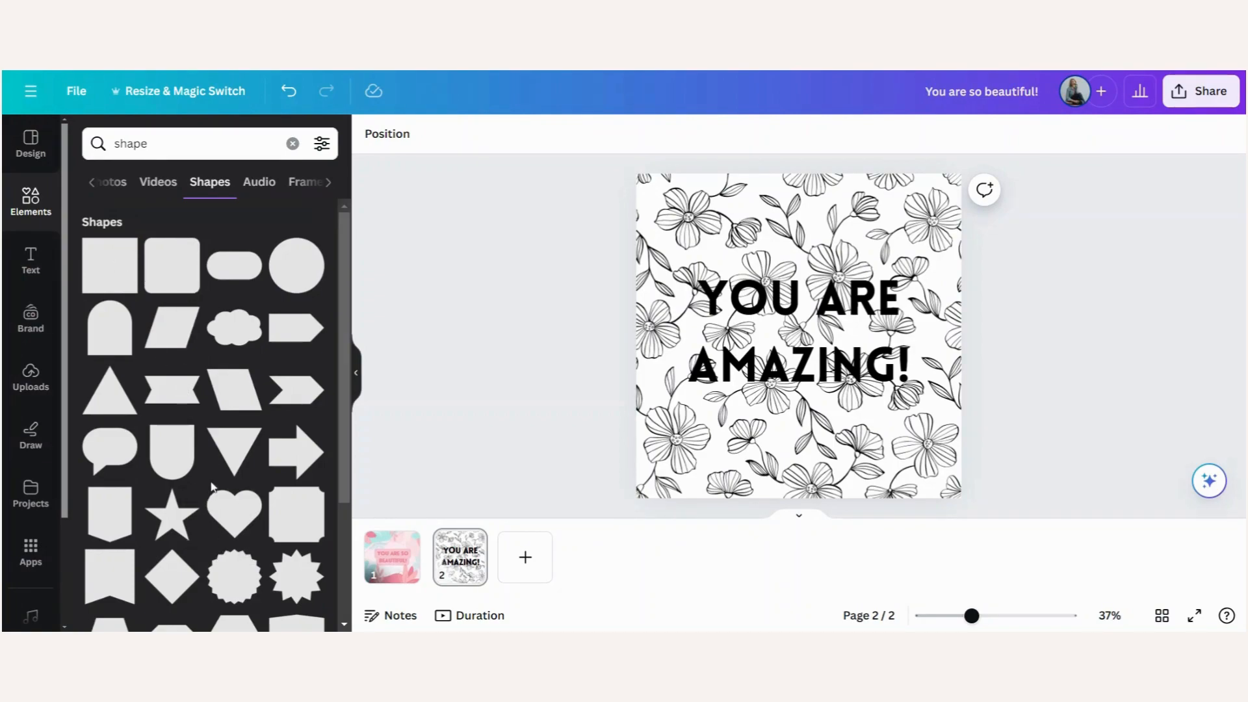
pyautogui.scroll(-3)
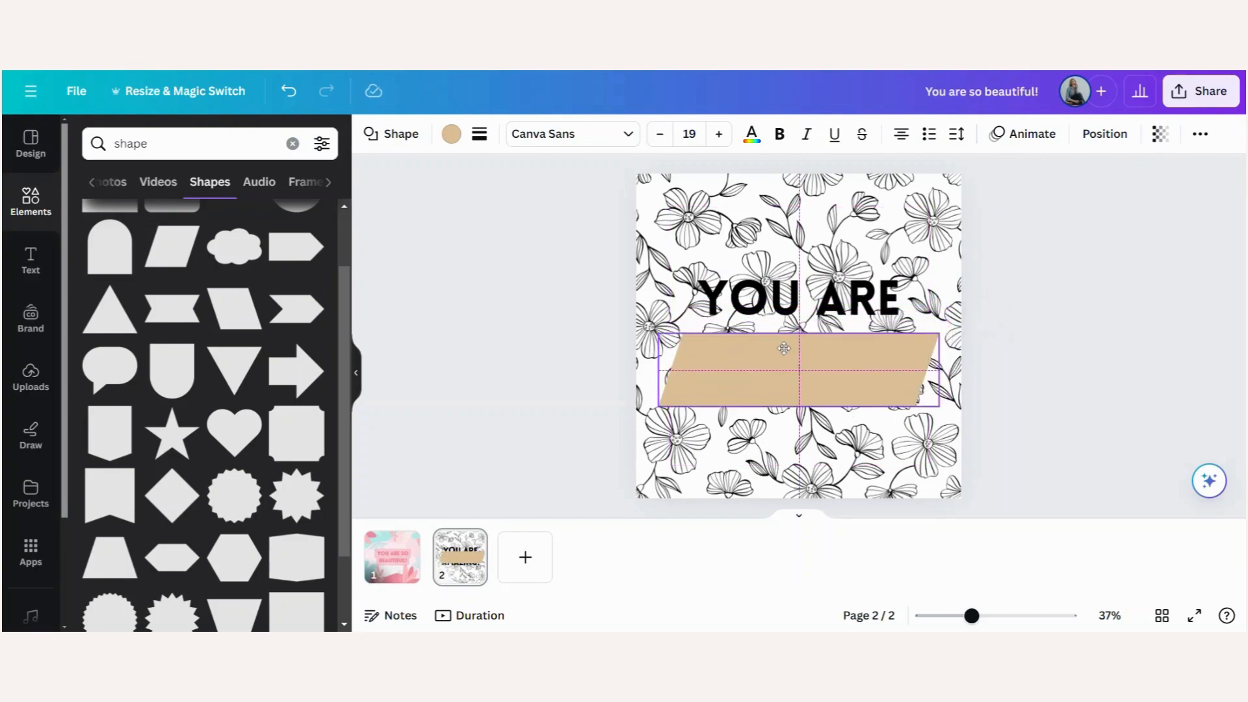
# Browse colour options for the parallelogram shape on page 2.
pyautogui.click(450, 133)
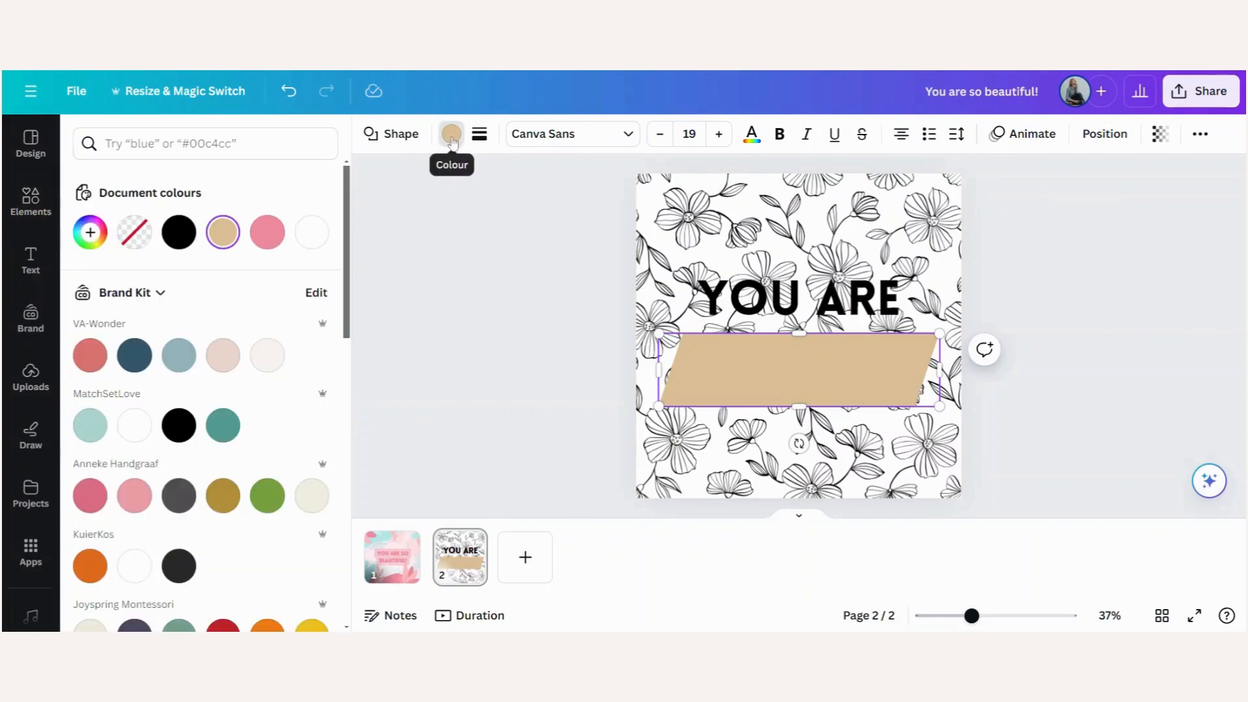
pyautogui.scroll(-3)
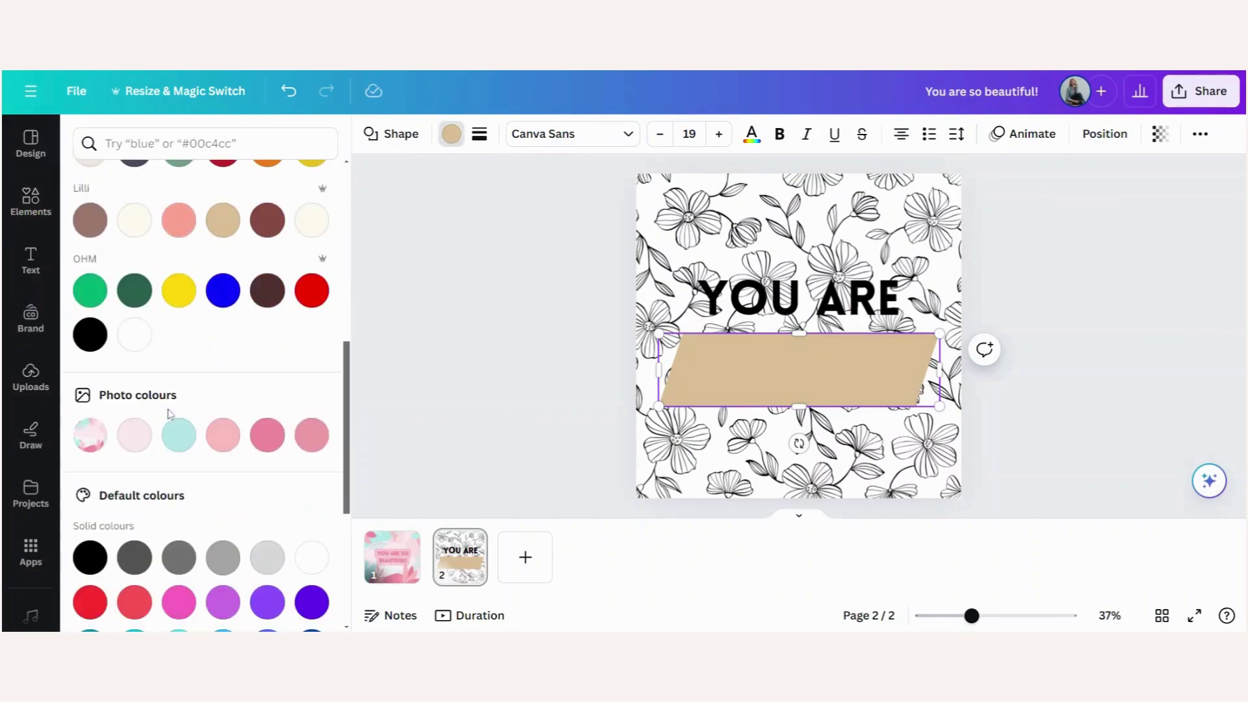
pyautogui.scroll(-3)
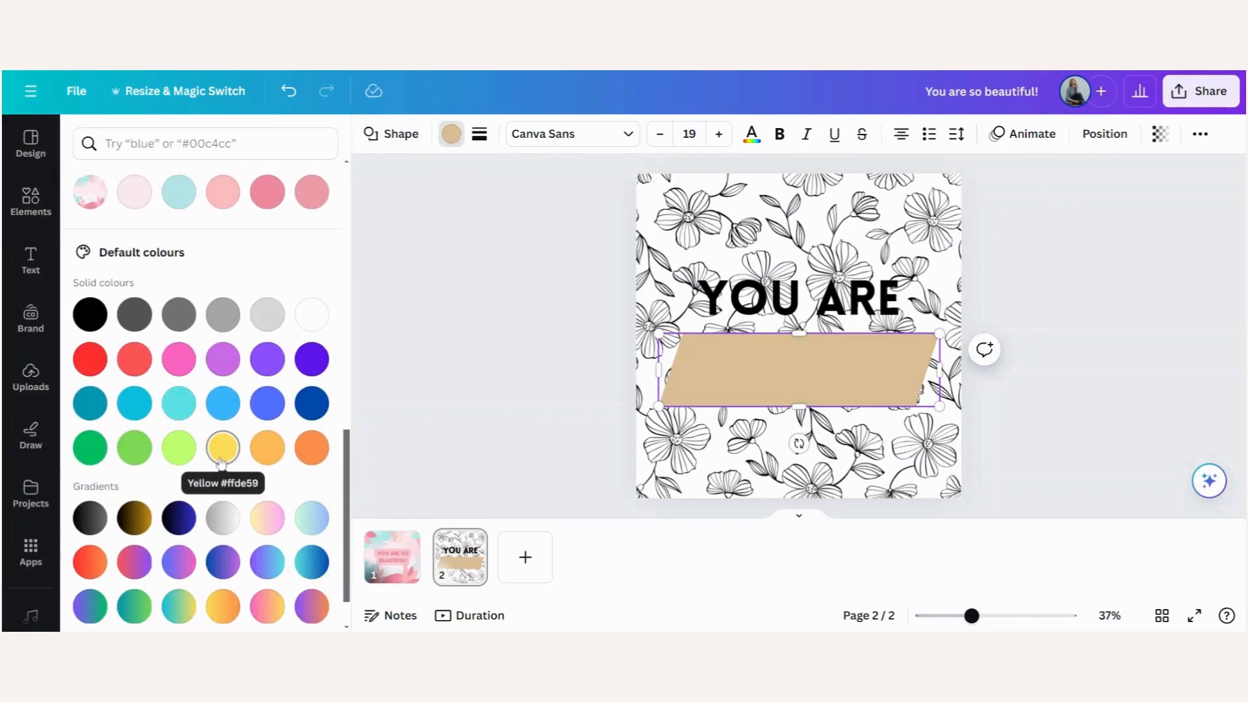
pyautogui.rightClick(796, 370)
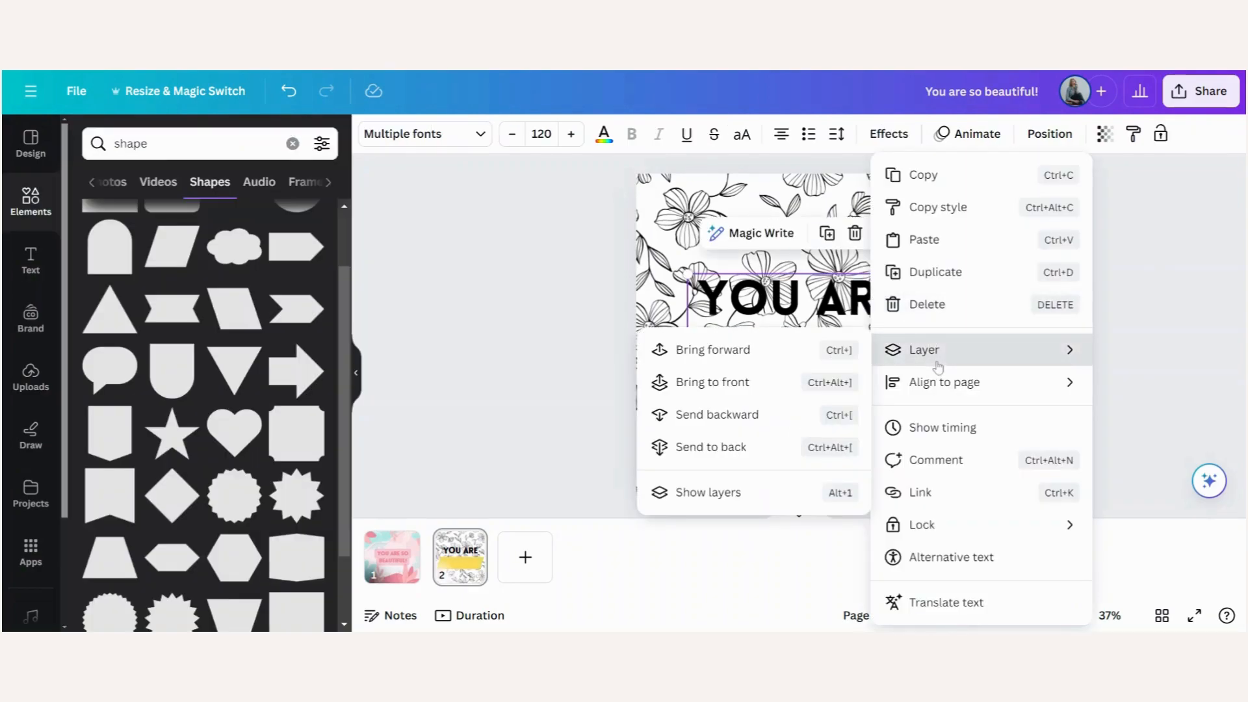
# Move the text layer above the yellow band and add a third page.
pyautogui.click(707, 492)
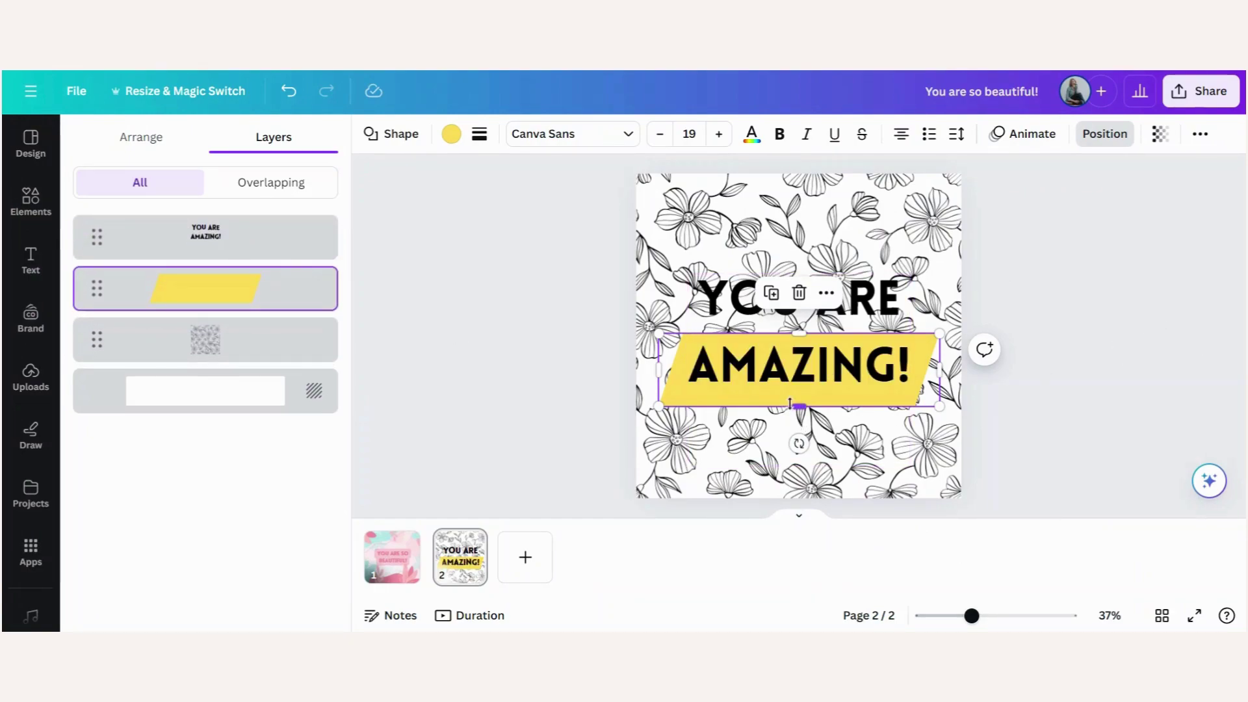
pyautogui.click(30, 199)
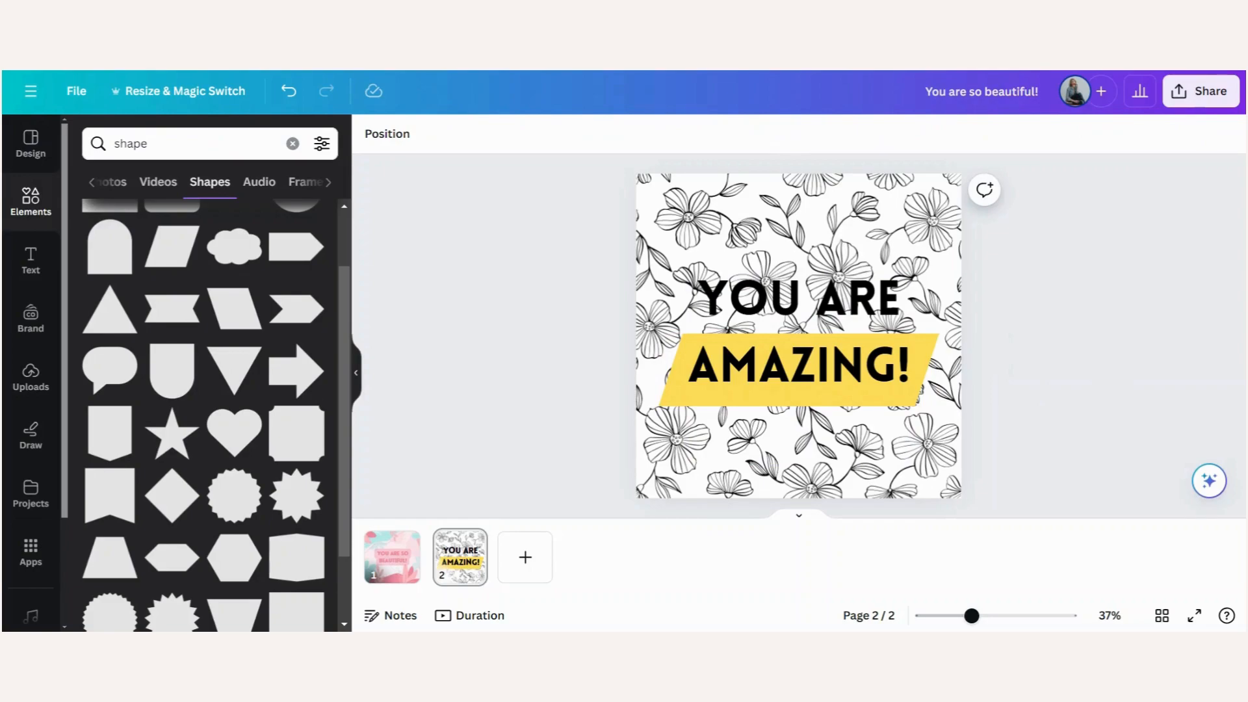
pyautogui.click(525, 557)
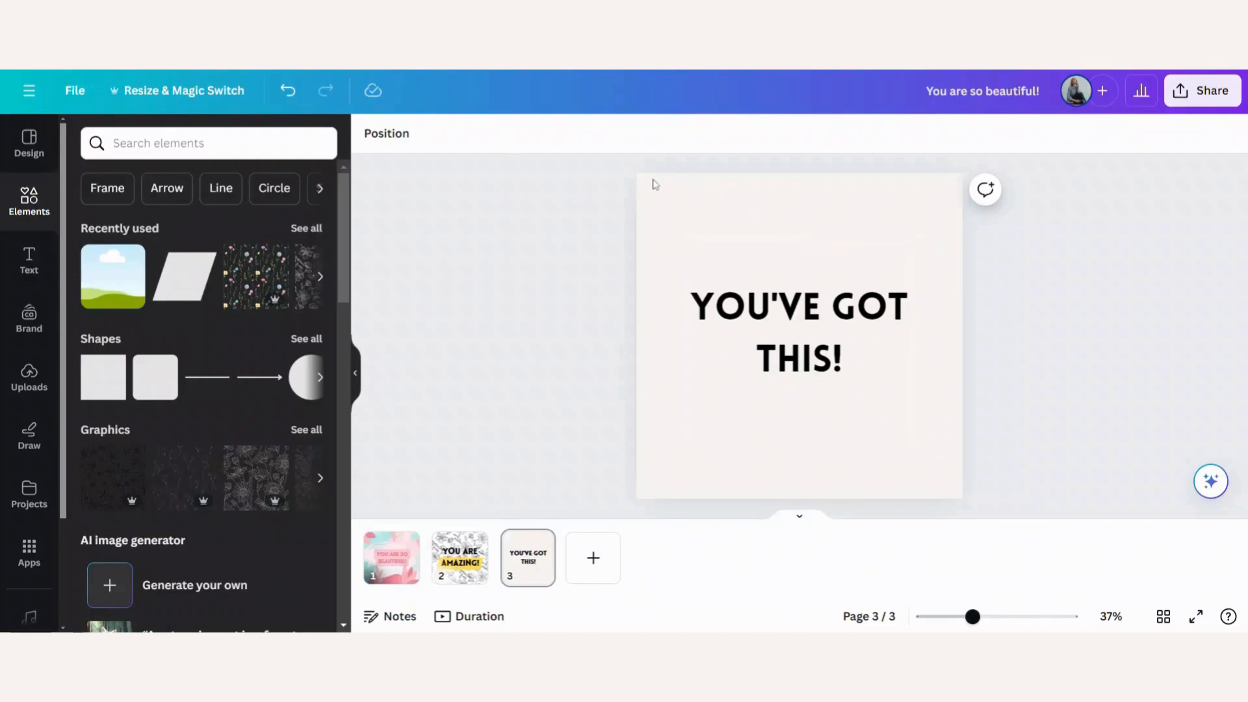
# Browse the Frames elements and add the wavy badge frame to page 3.
pyautogui.click(801, 330)
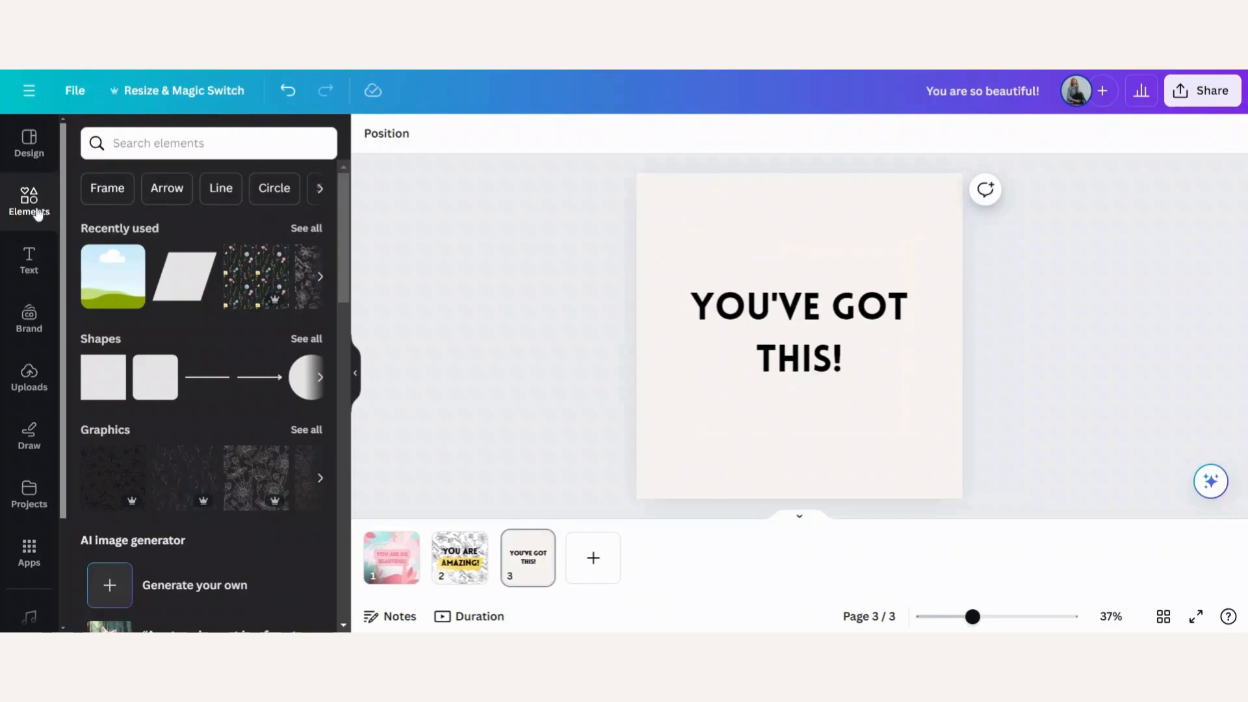
pyautogui.moveTo(107, 189)
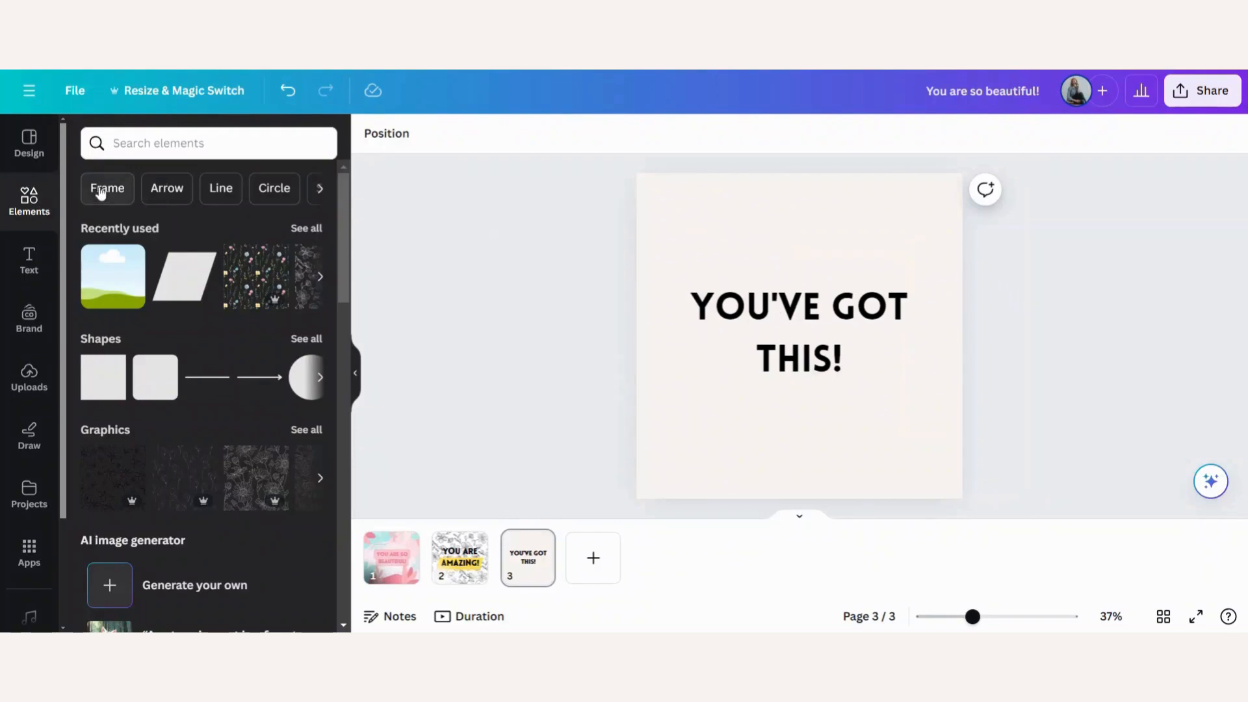
pyautogui.click(107, 188)
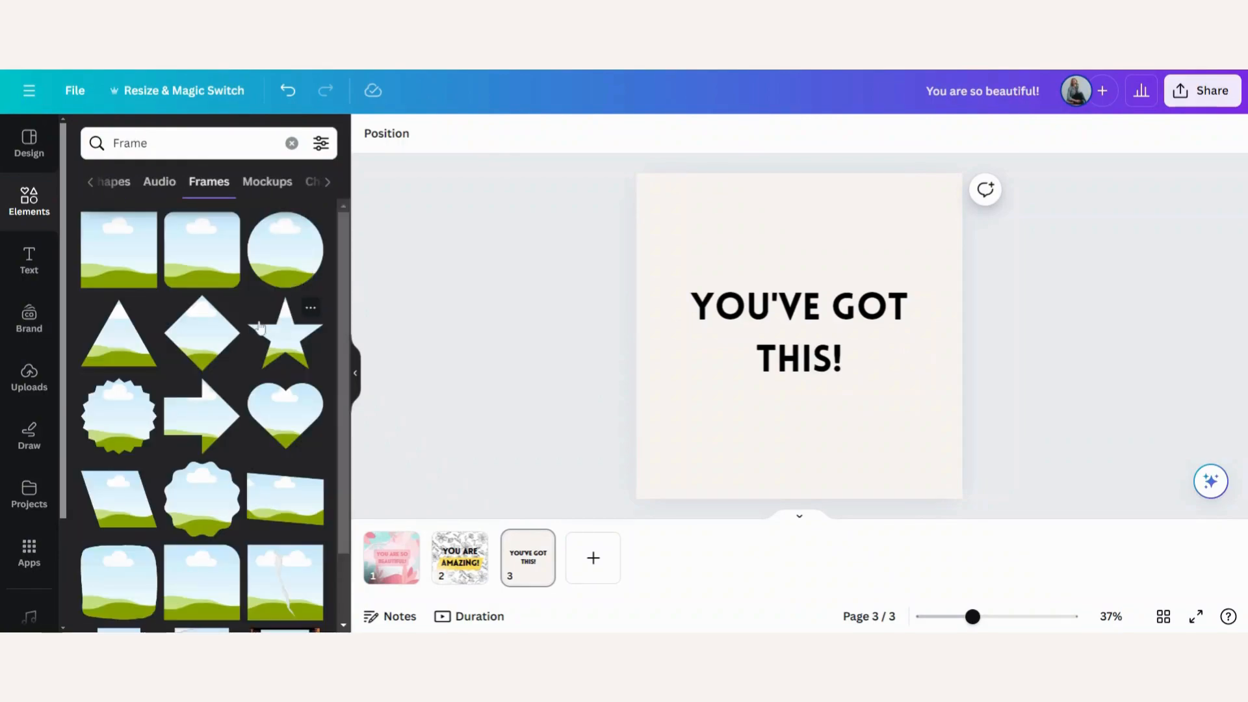
pyautogui.scroll(-3)
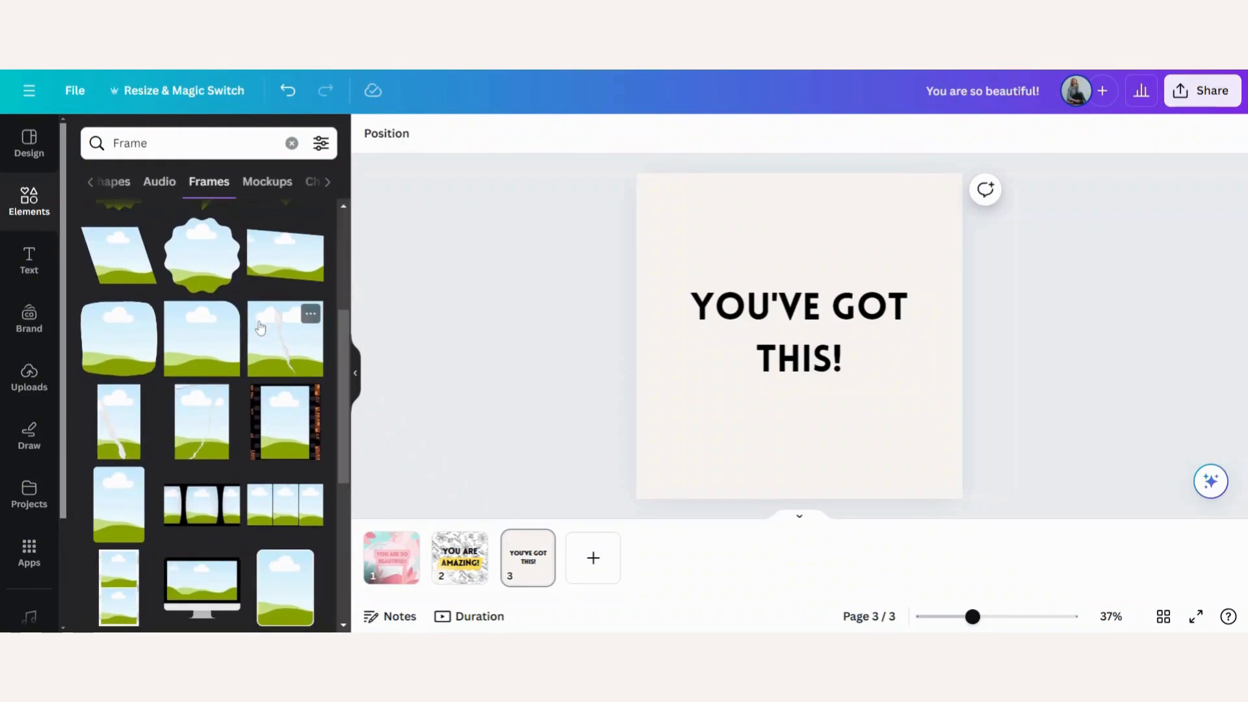
pyautogui.scroll(3)
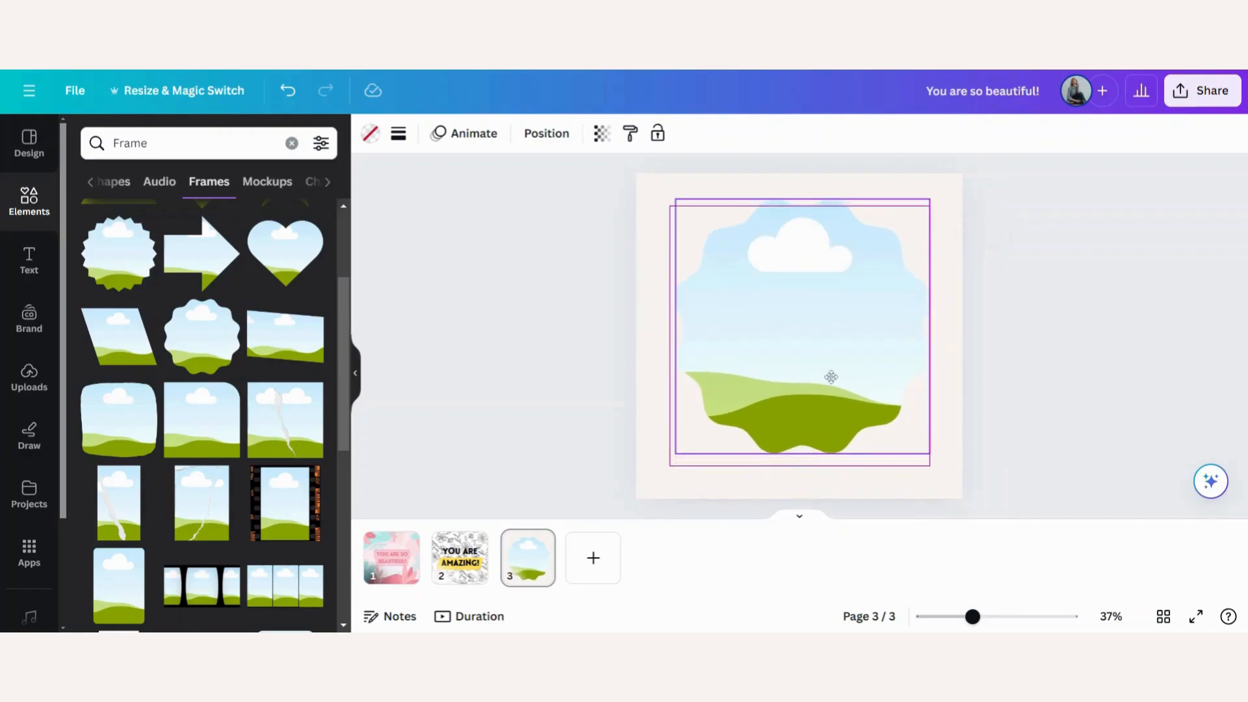
# Fill the wavy badge frame with the yellow-to-pink linear gradient.
pyautogui.click(800, 329)
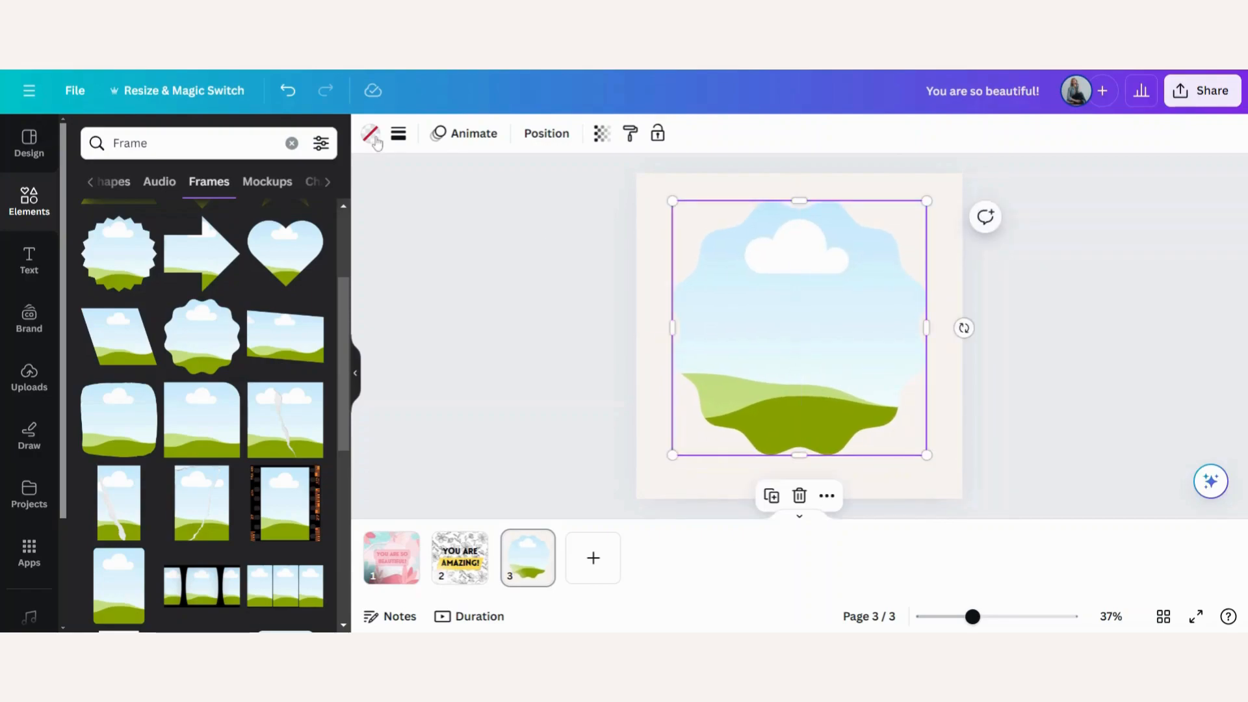
pyautogui.click(369, 133)
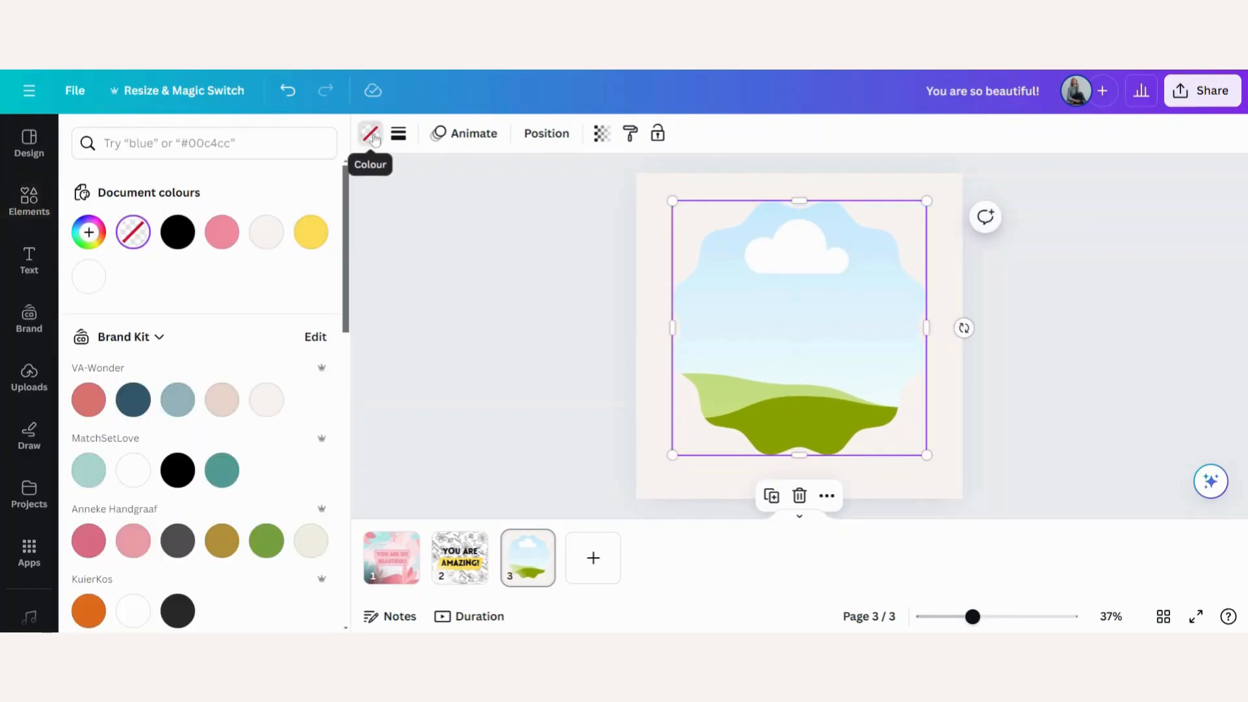
pyautogui.scroll(-3)
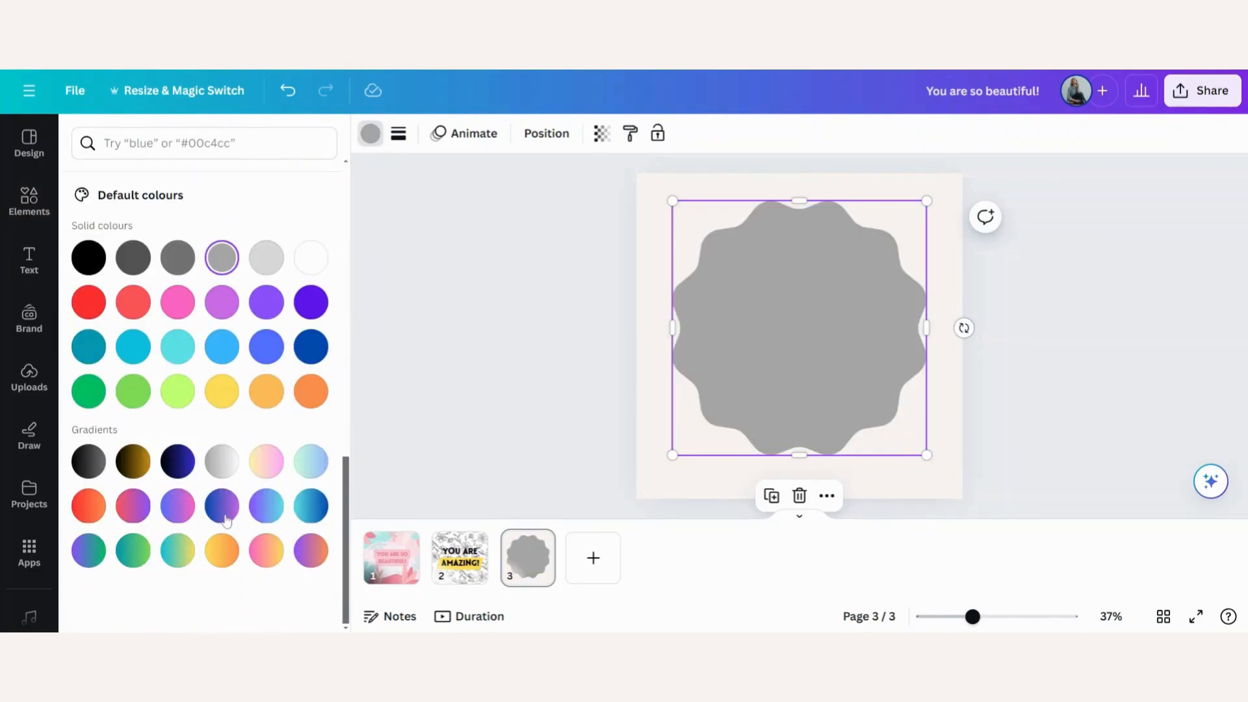
pyautogui.moveTo(266, 461)
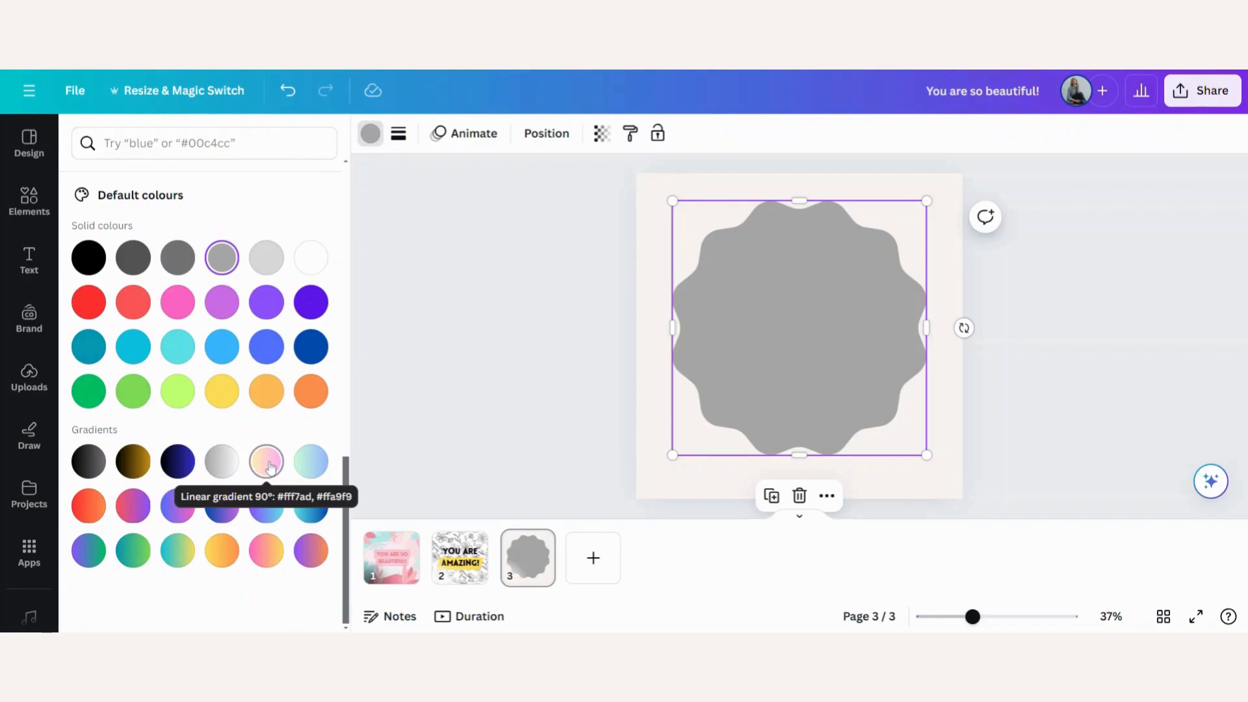
pyautogui.click(266, 461)
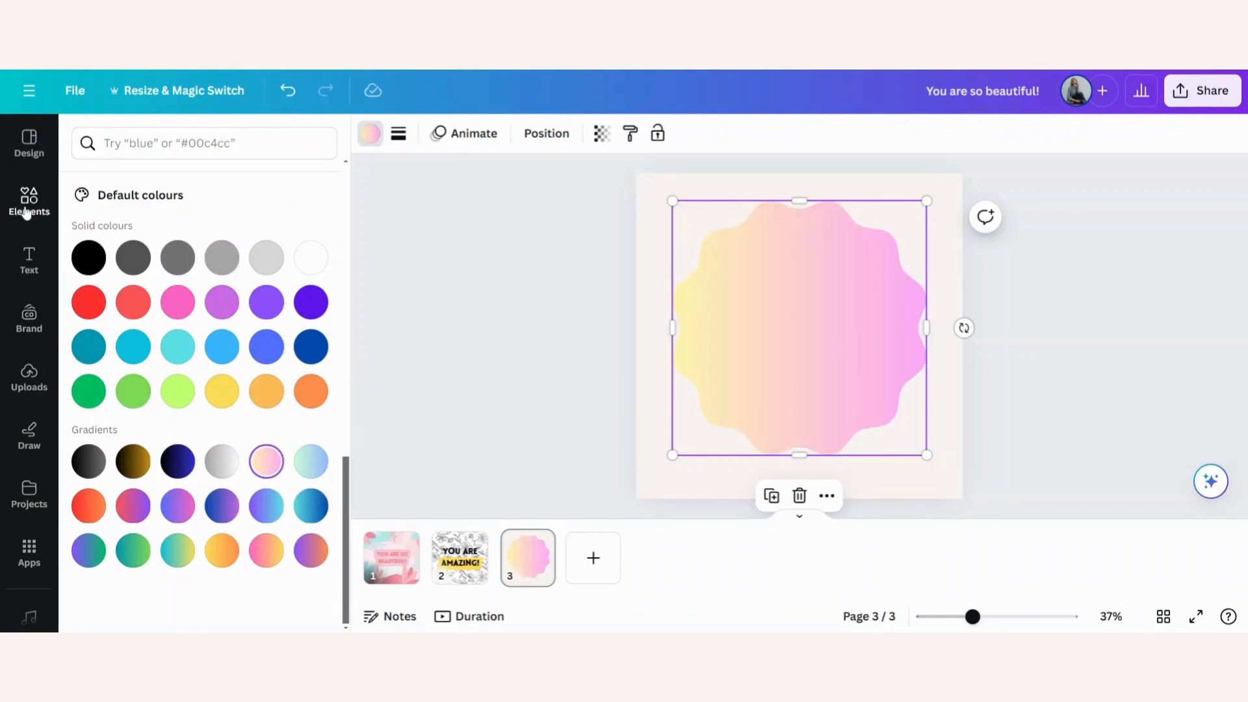
# Search Elements for 'animal print' and drop the leopard pattern into the badge frame.
pyautogui.click(29, 201)
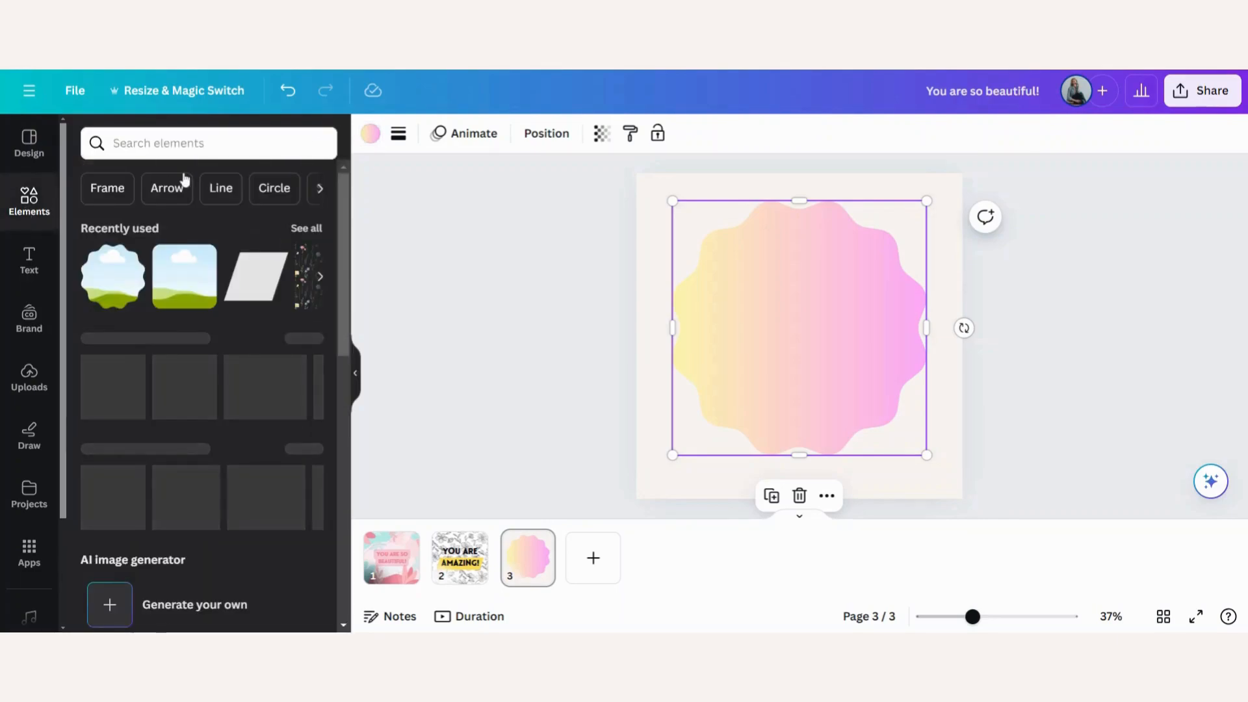
pyautogui.write('a')
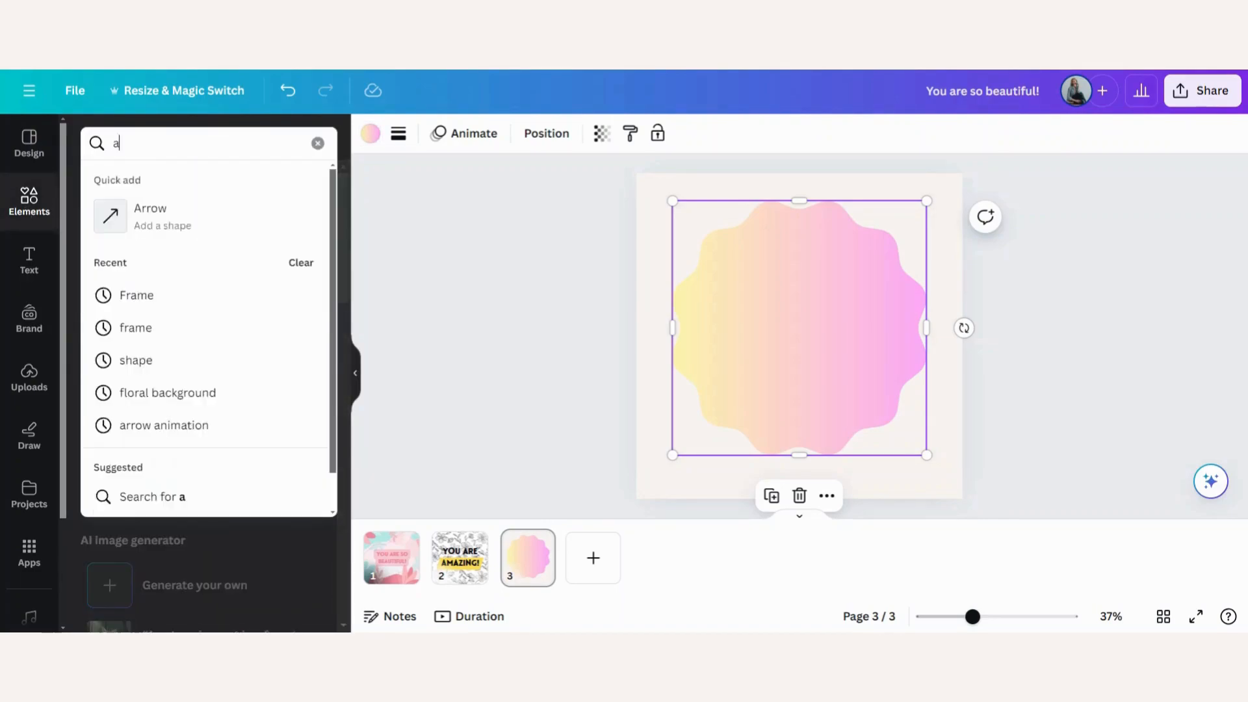
pyautogui.write('animal print')
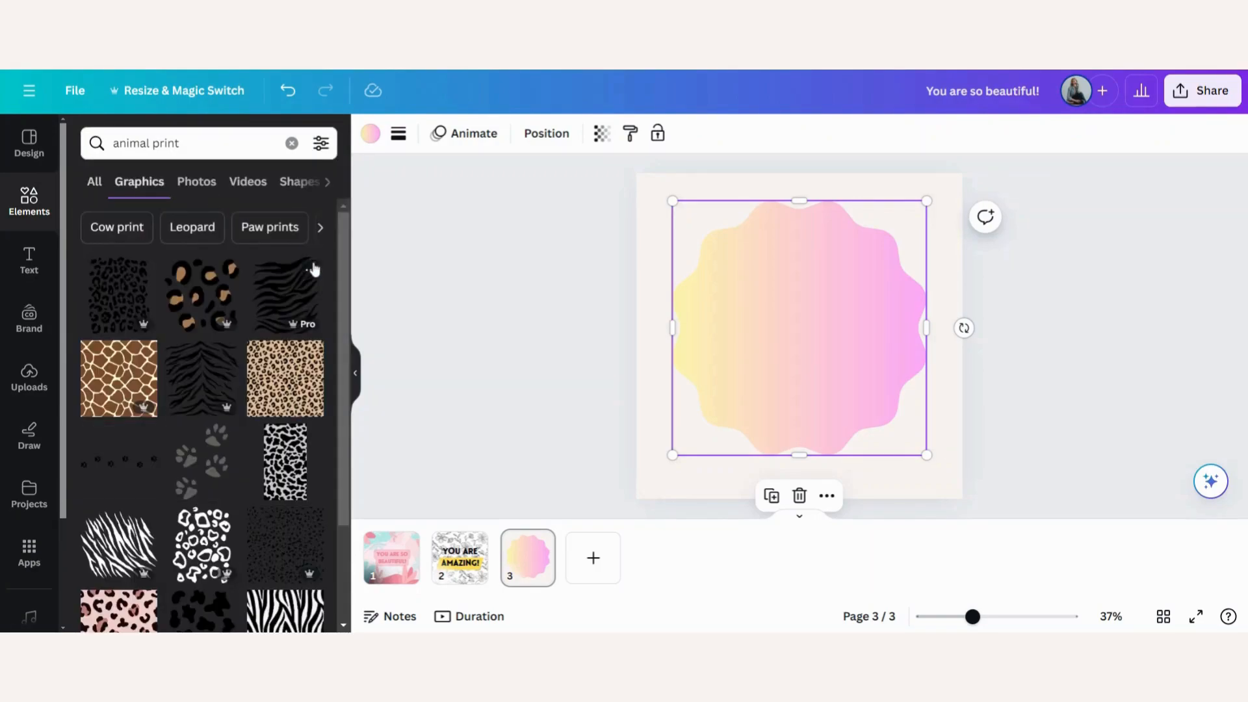
pyautogui.click(285, 378)
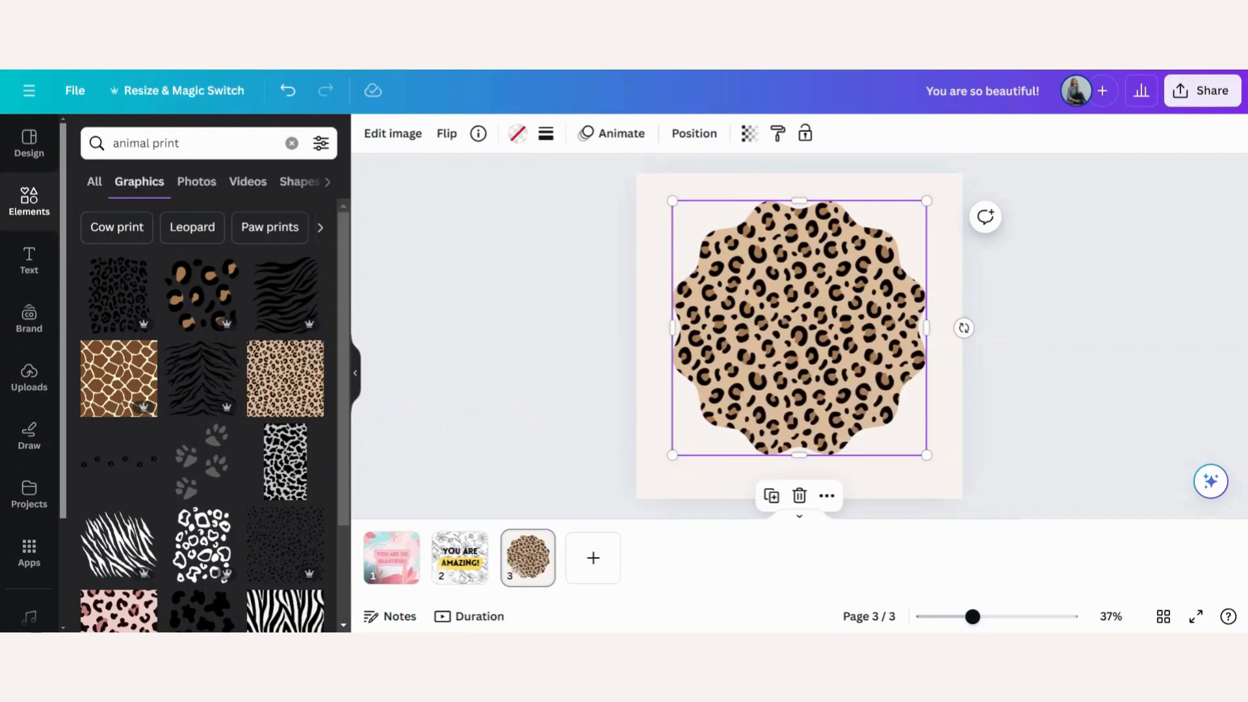
# Move the YOU'VE GOT THIS! text layer above the leopard frame.
pyautogui.rightClick(796, 326)
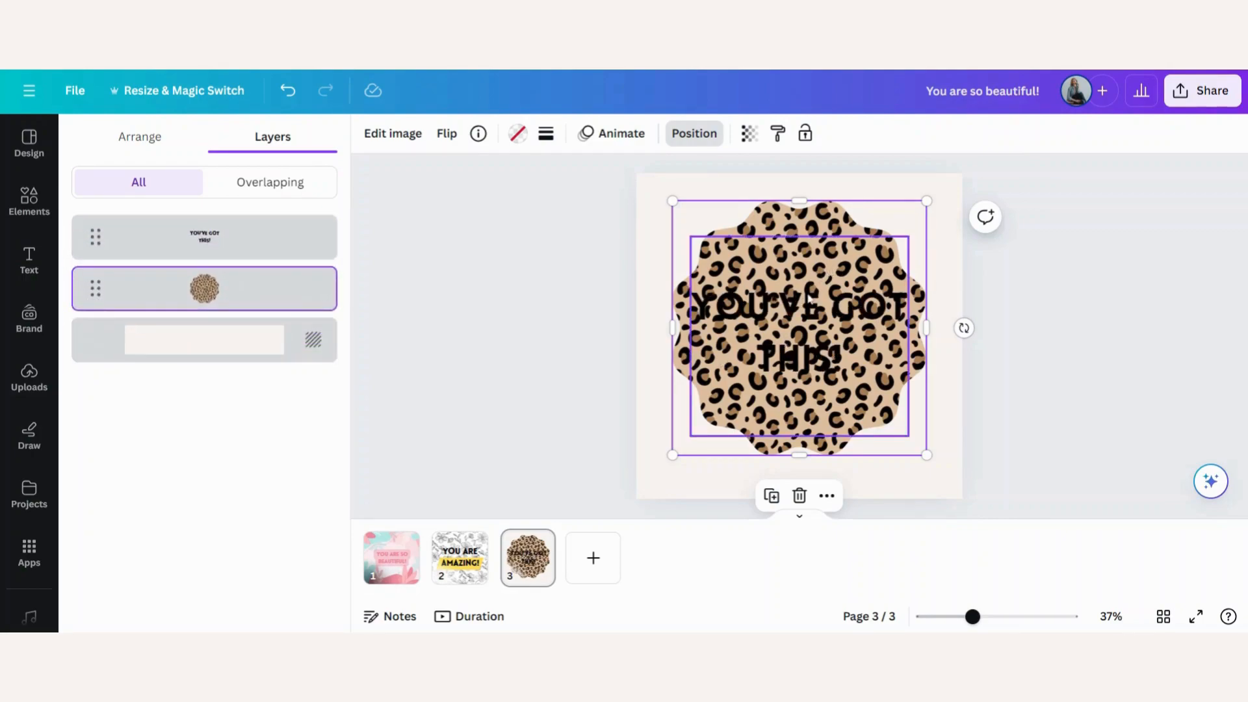
pyautogui.click(203, 237)
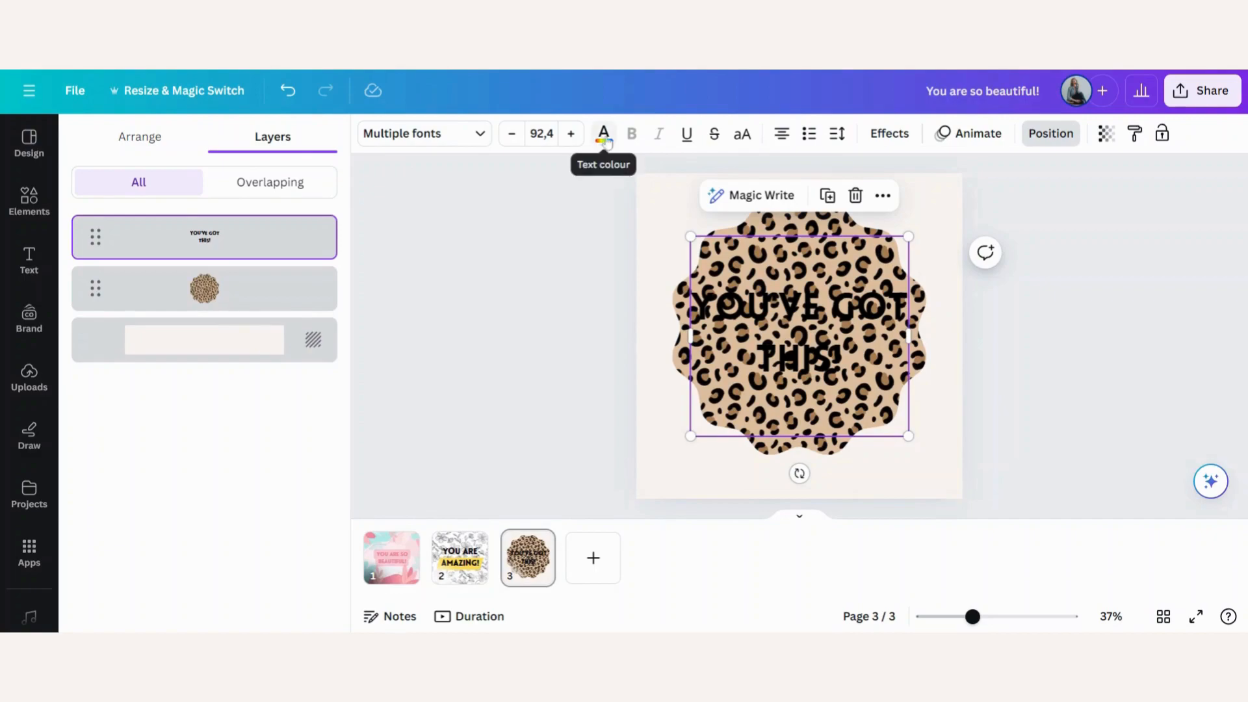
# Make the YOU'VE GOT THIS! text white (#ffffff) and deselect to preview.
pyautogui.click(602, 133)
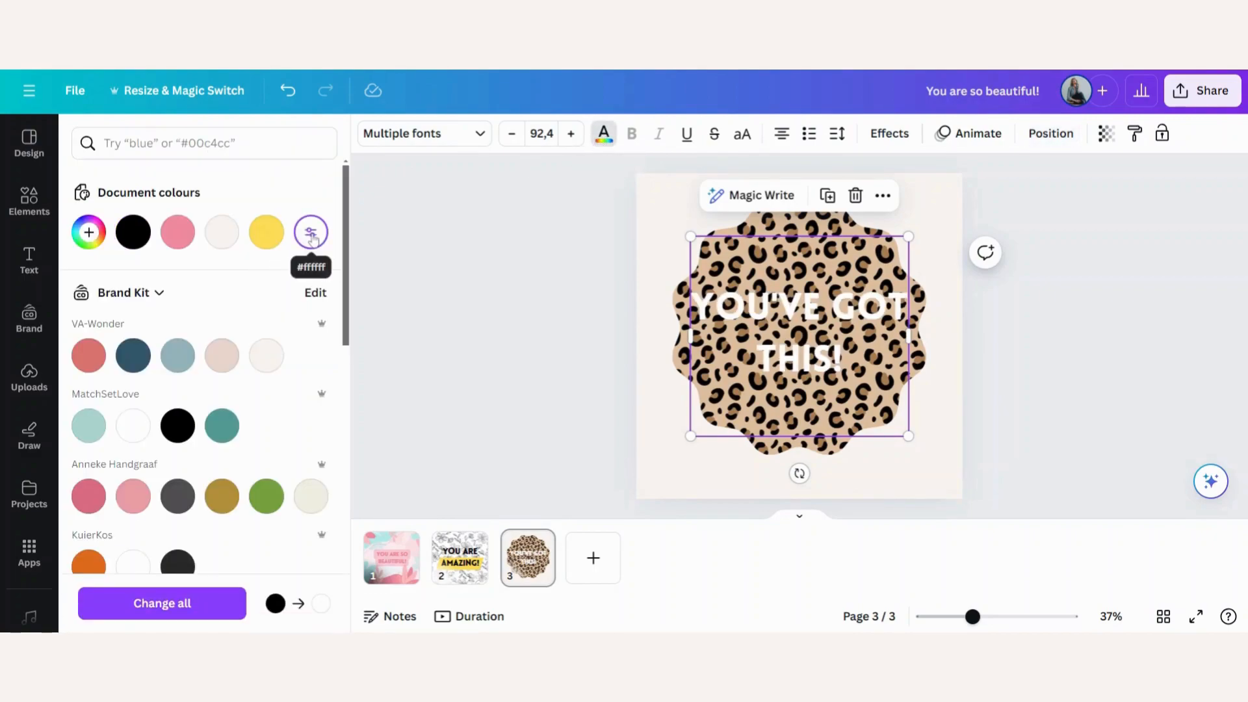
pyautogui.click(29, 202)
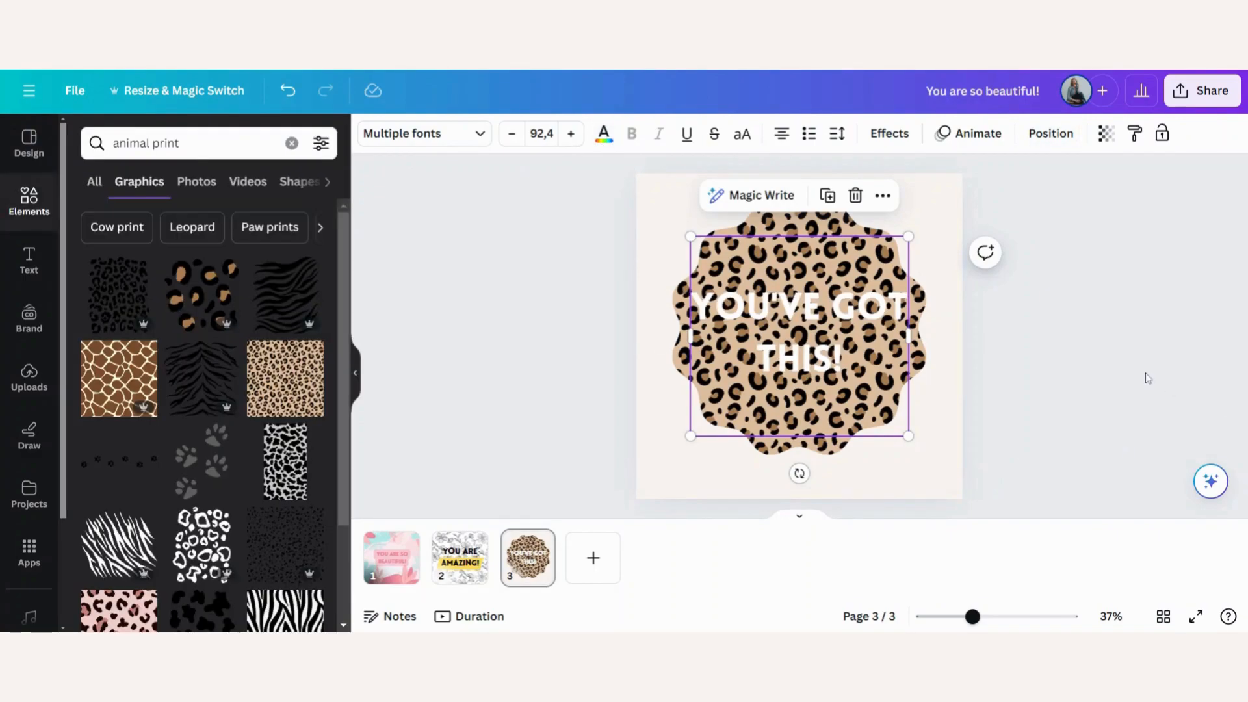
pyautogui.click(1148, 378)
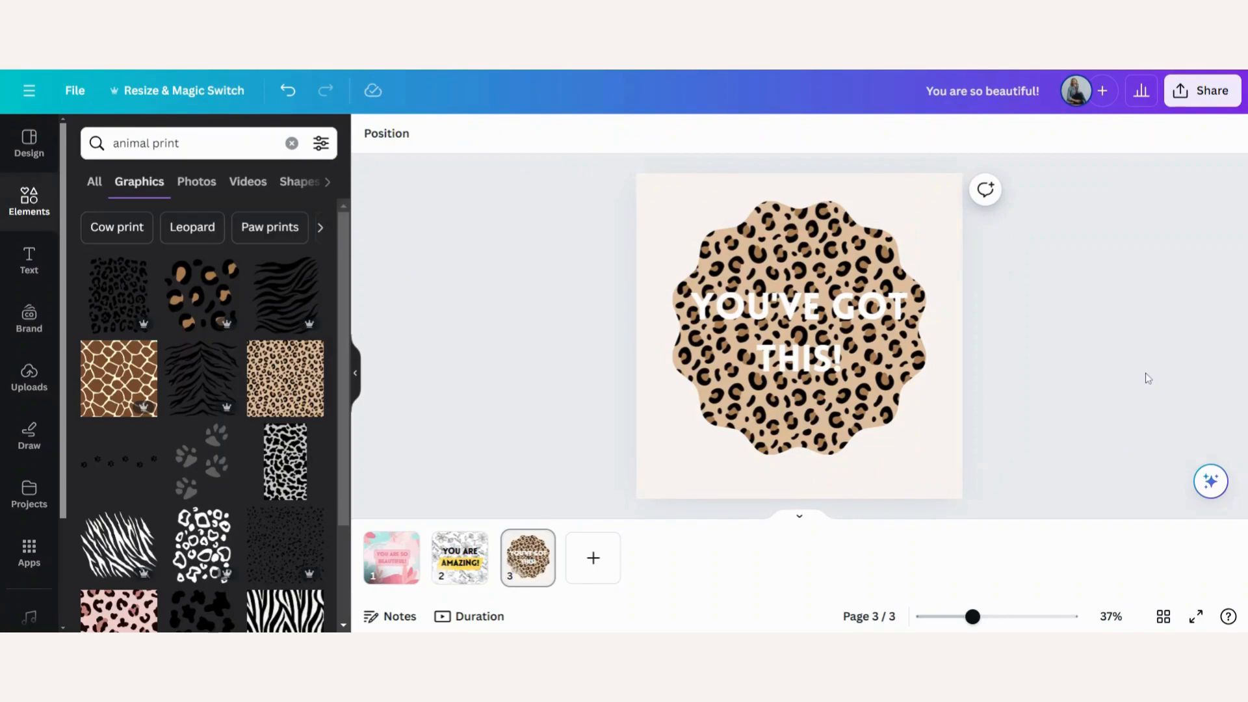